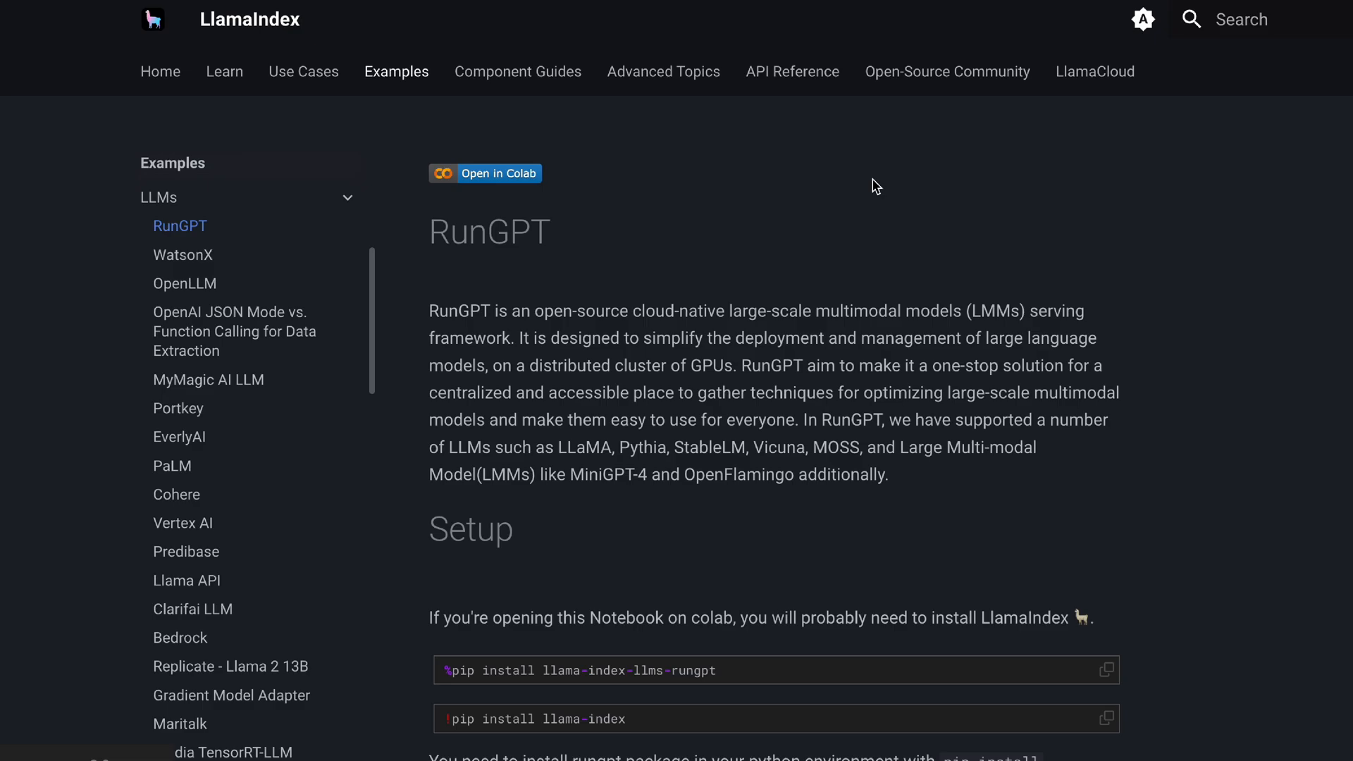
mouse_move(798, 191)
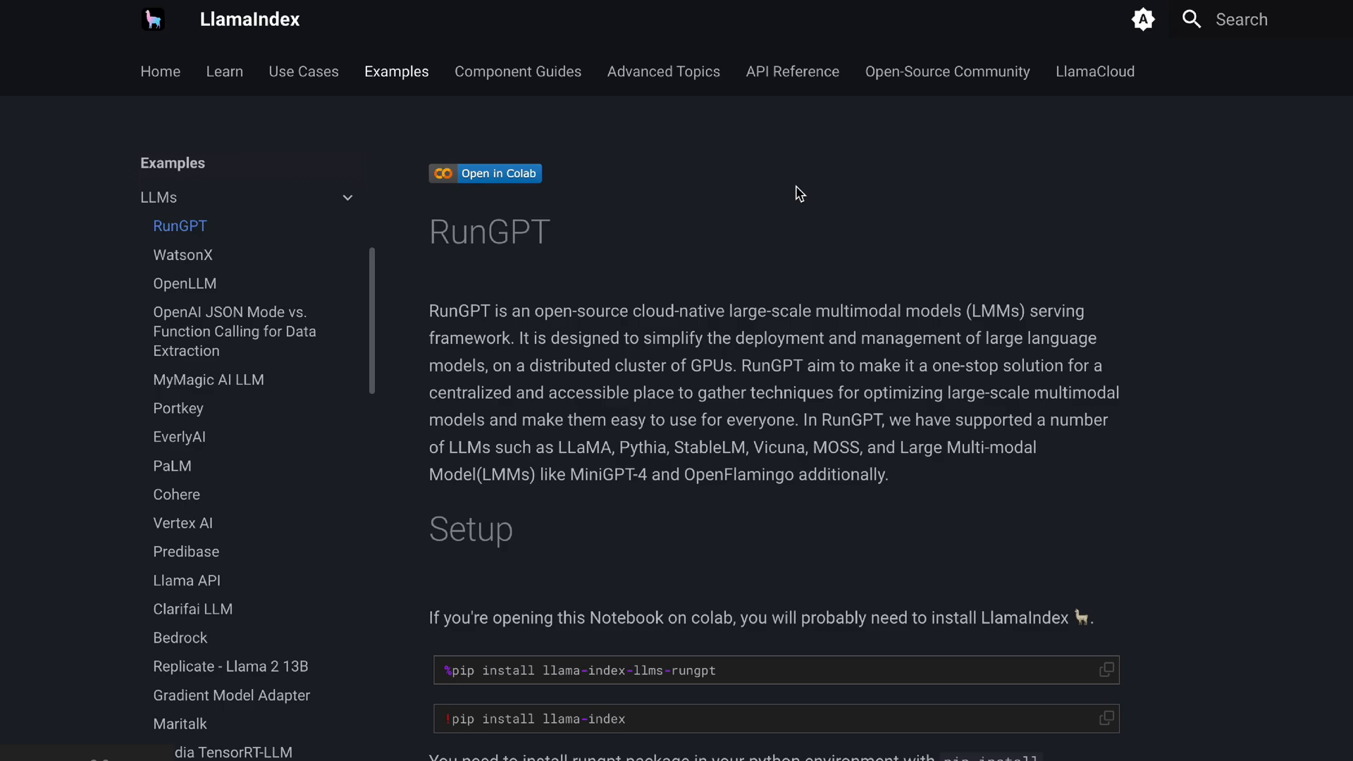
mouse_move(184, 283)
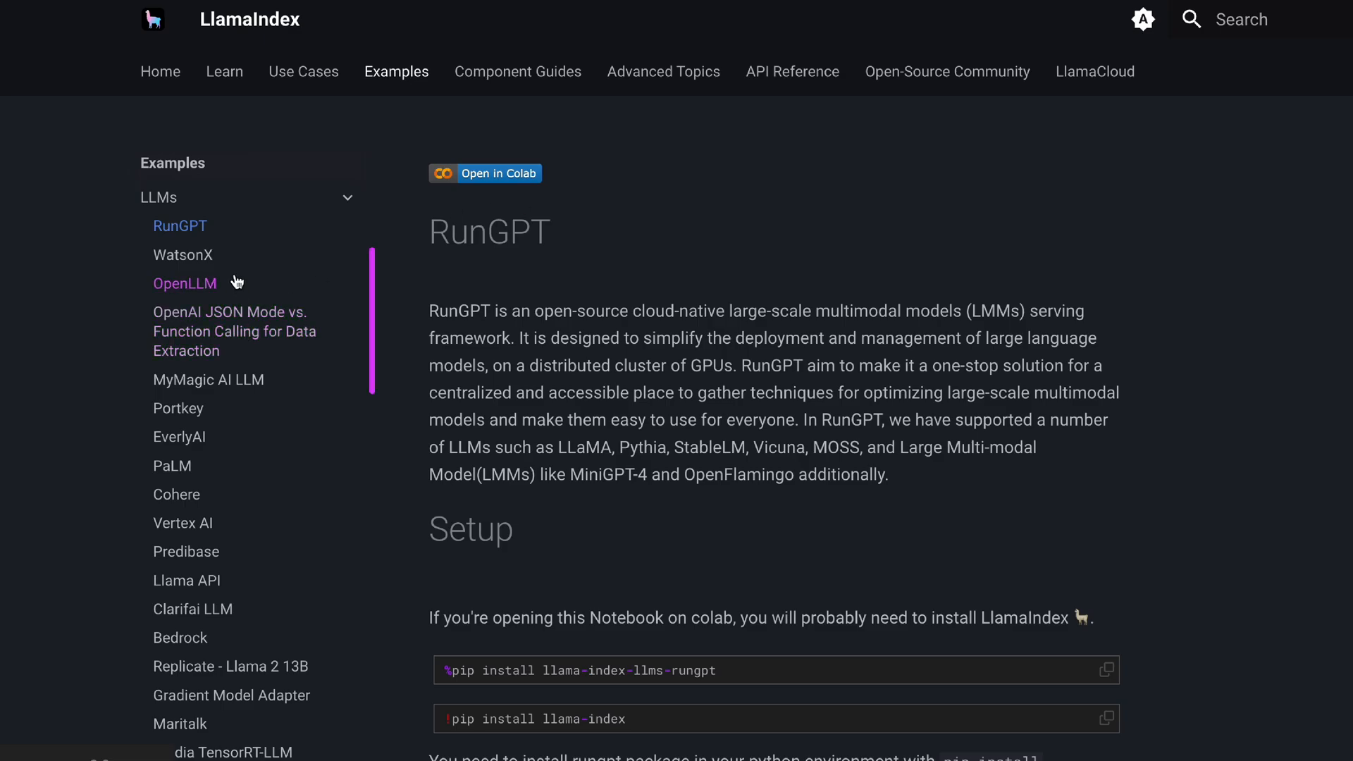
Review the imports, highlighting Ollama, VectorStoreIndex, SimpleDirectoryReader and the load_dotenv line
scroll("down", 3)
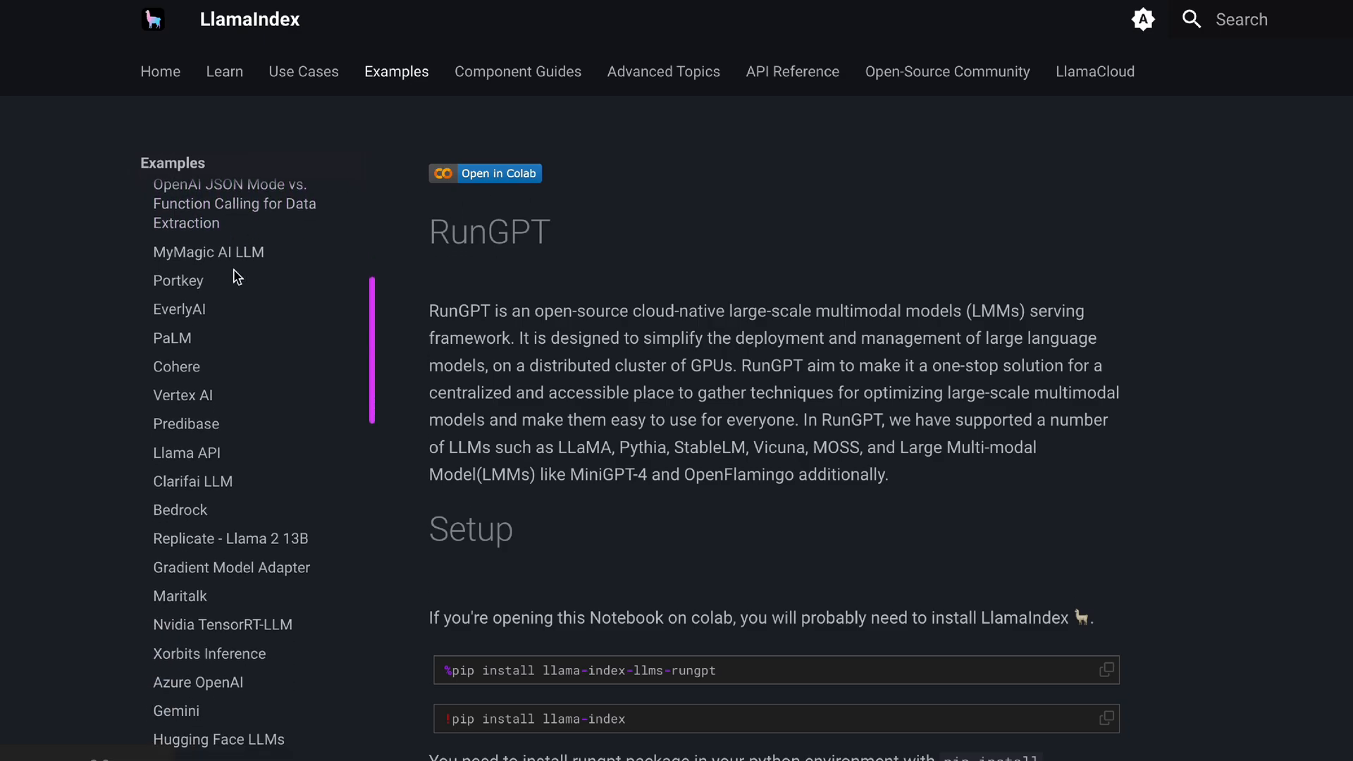
scroll("down", 3)
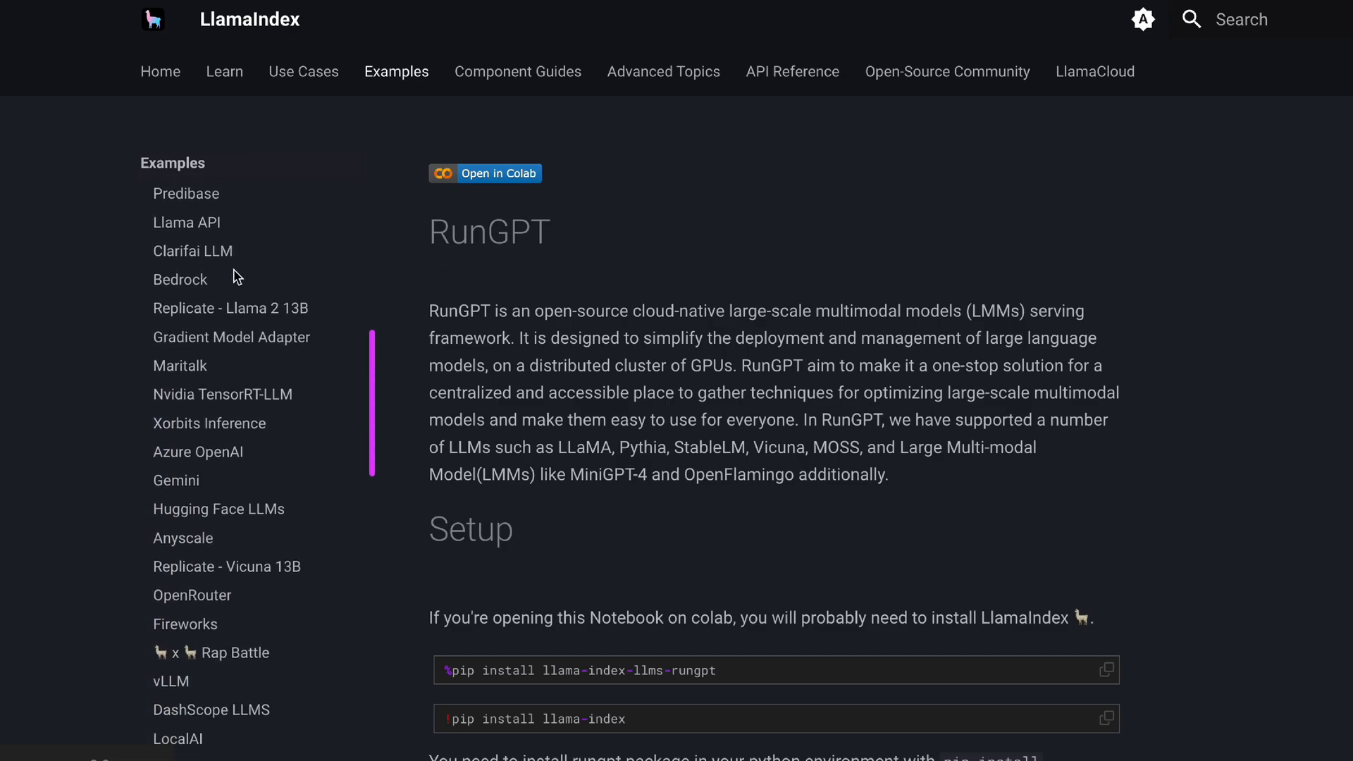
scroll("down", 3)
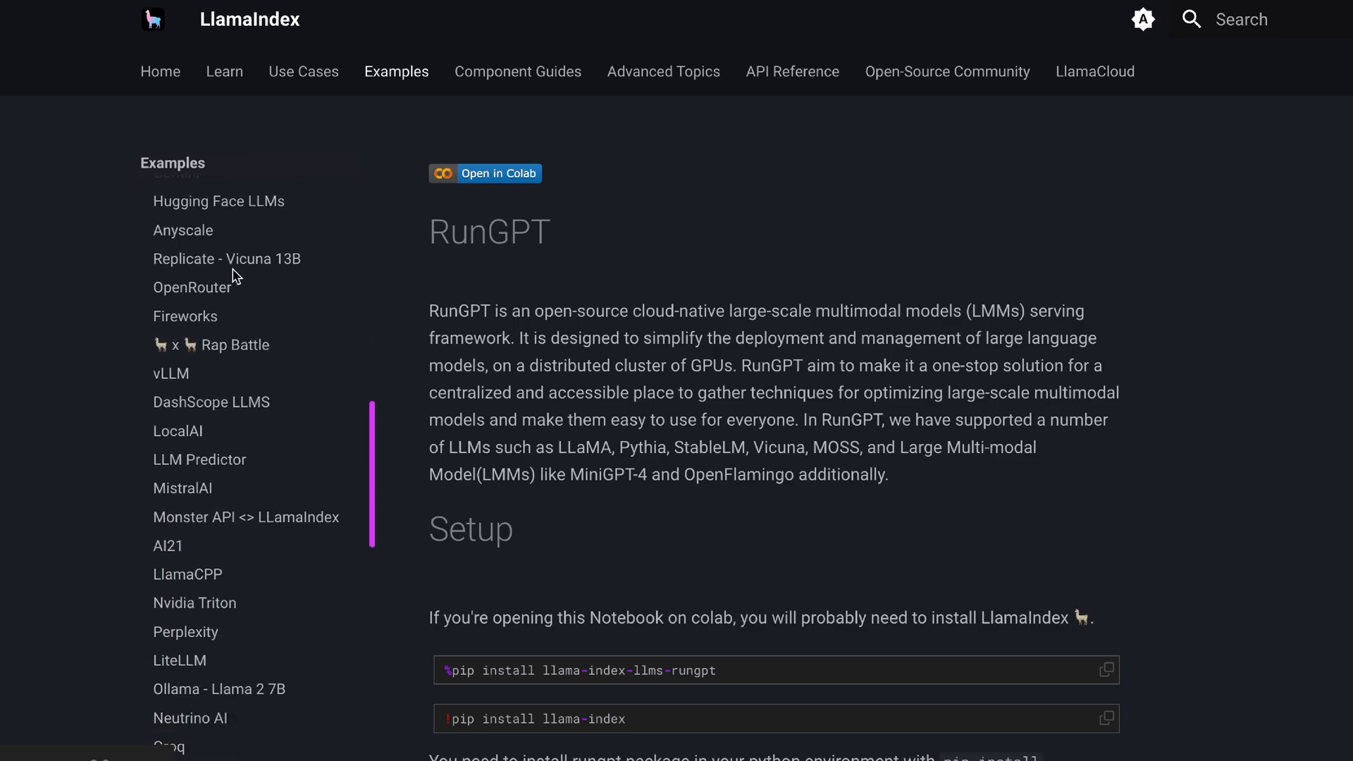
scroll("down", 3)
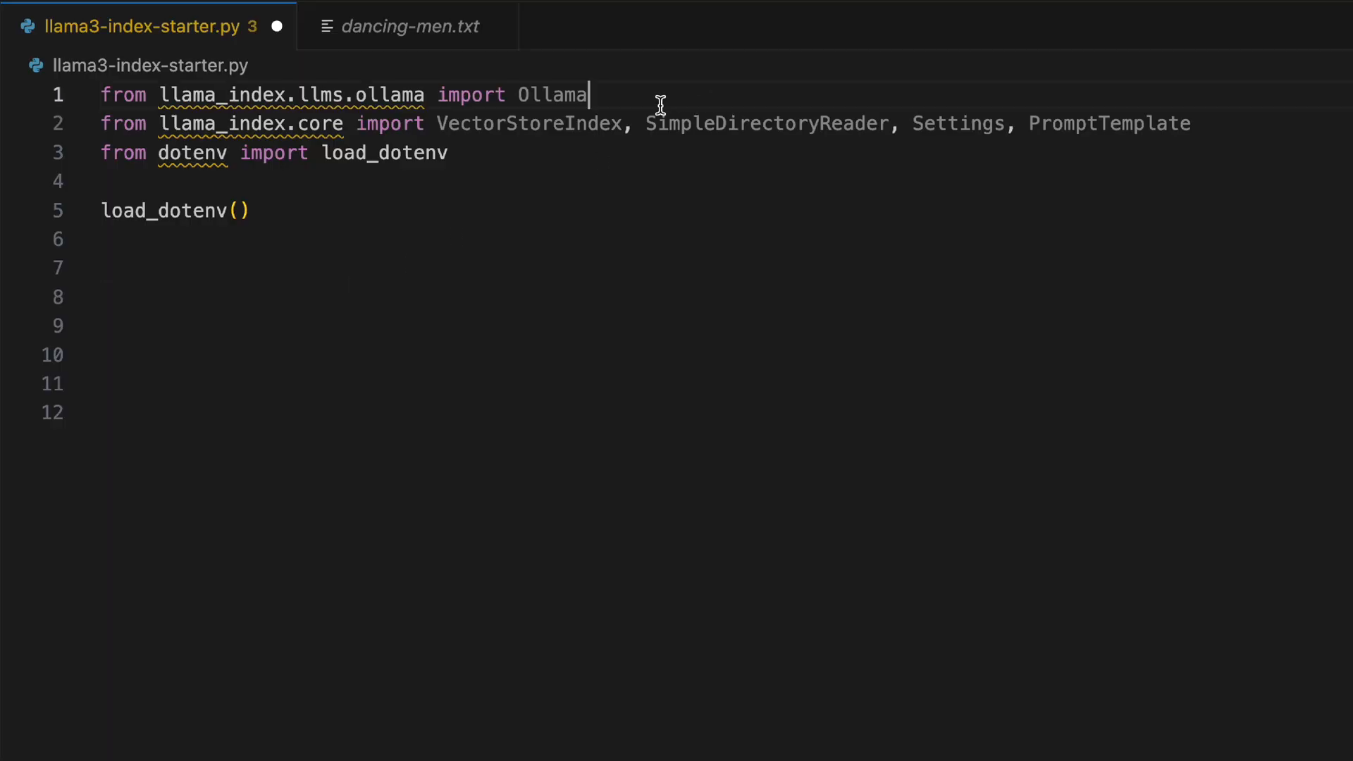
double_click(552, 95)
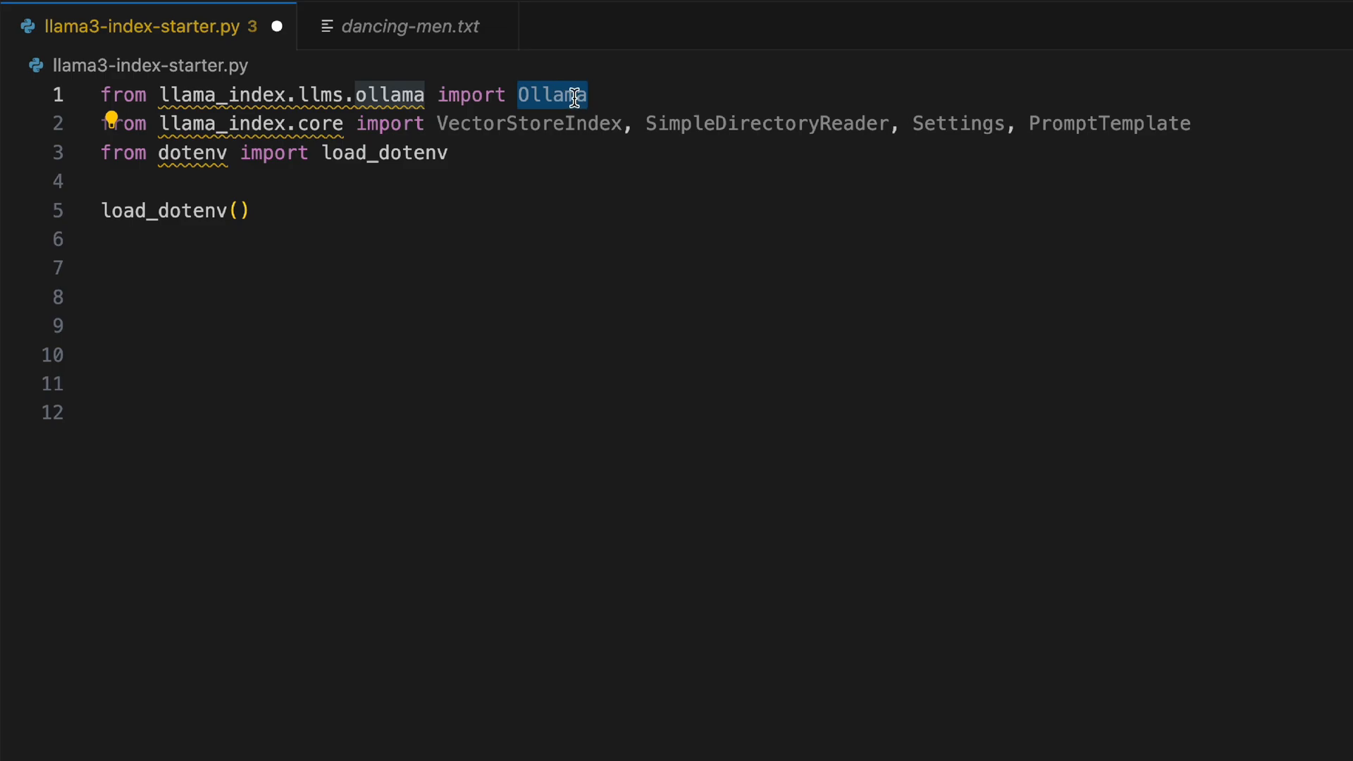
mouse_move(639, 93)
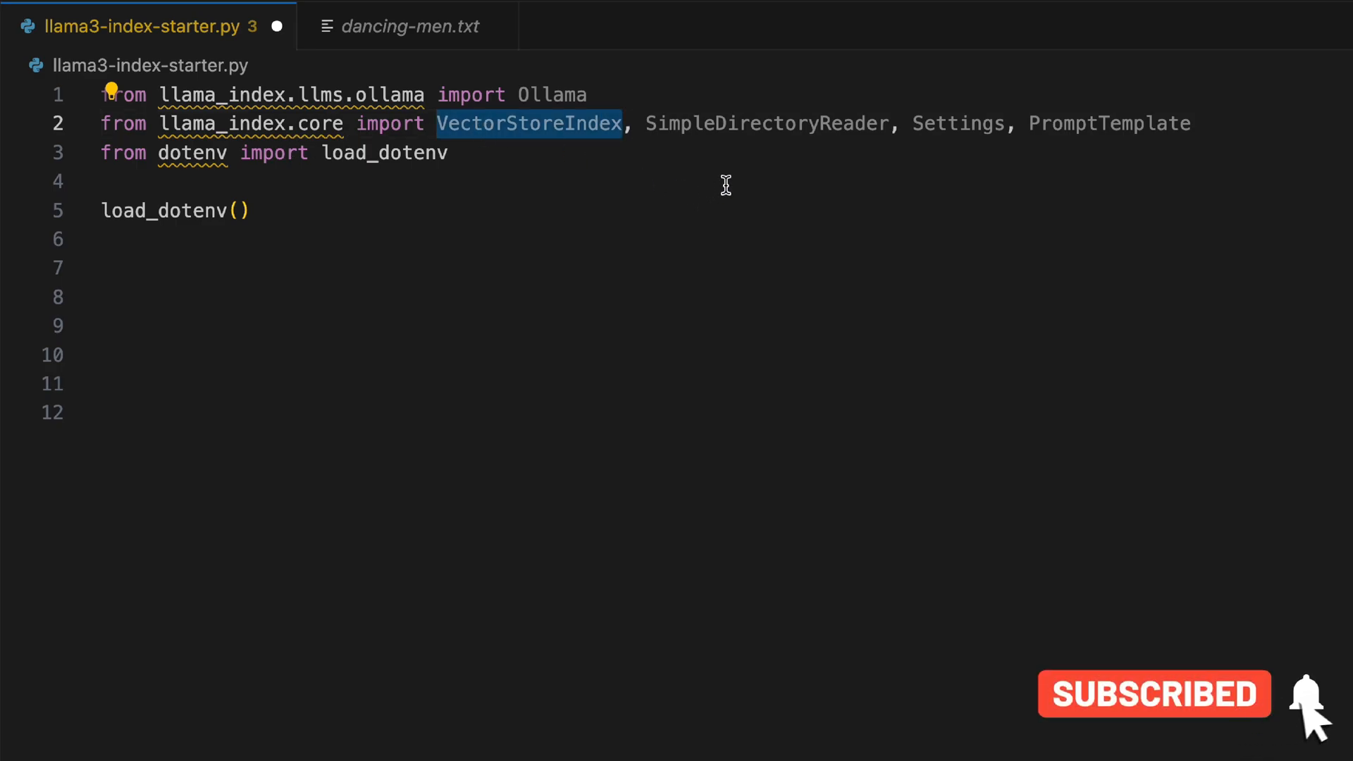
double_click(958, 123)
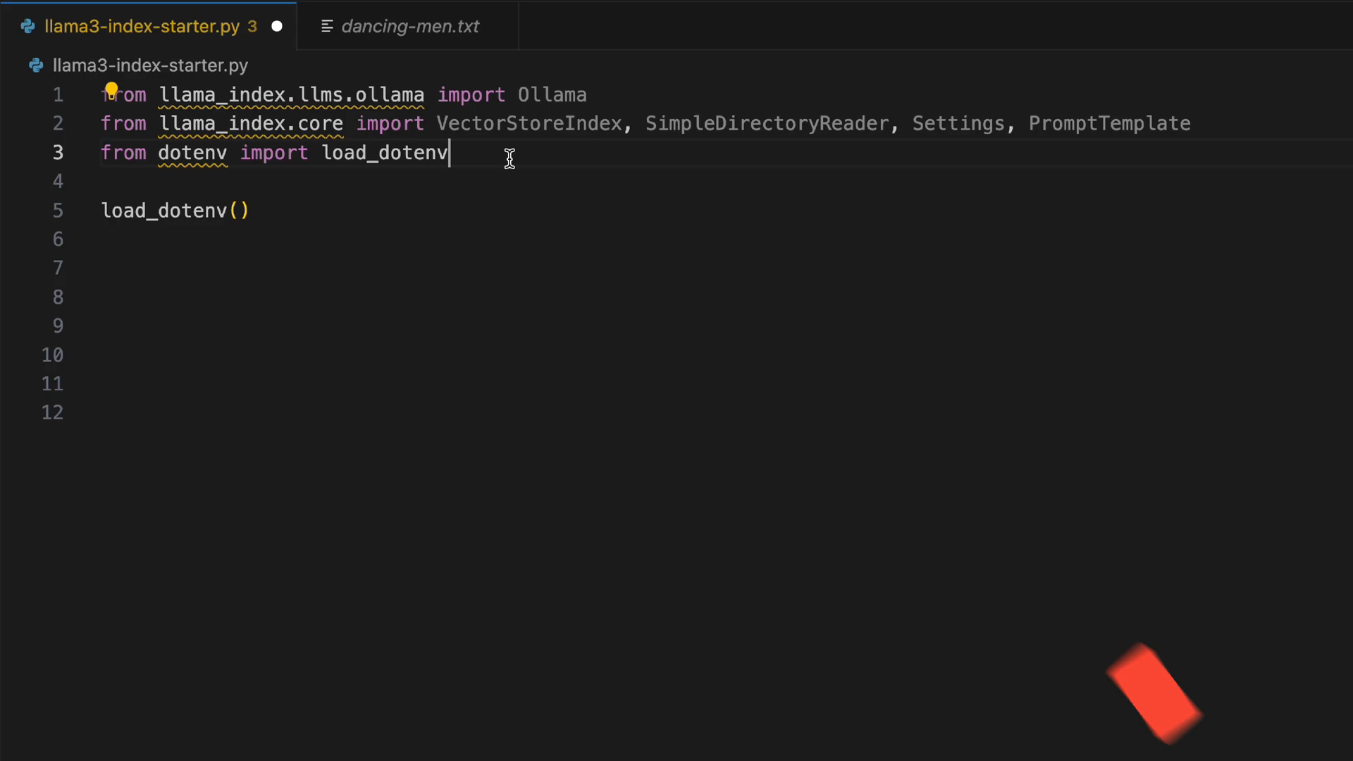
triple_click(276, 153)
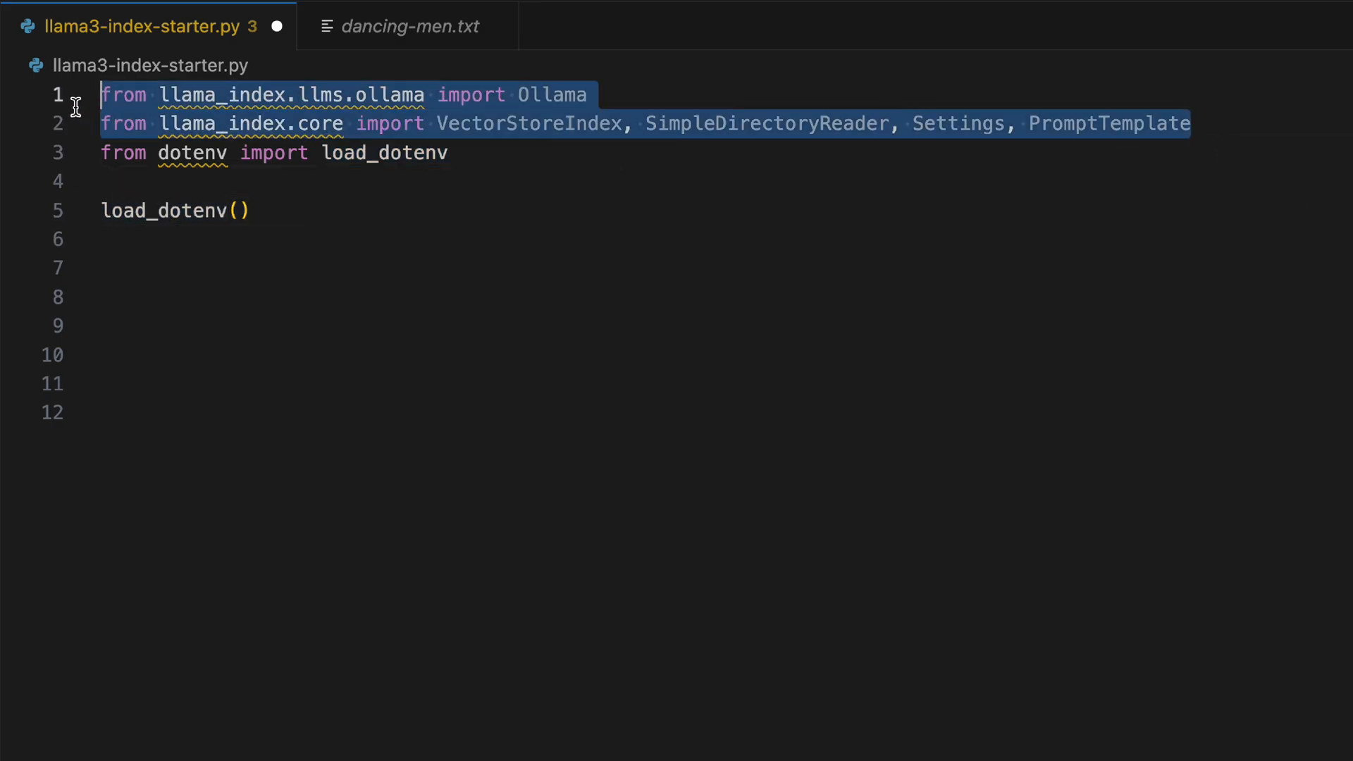
left_click(508, 123)
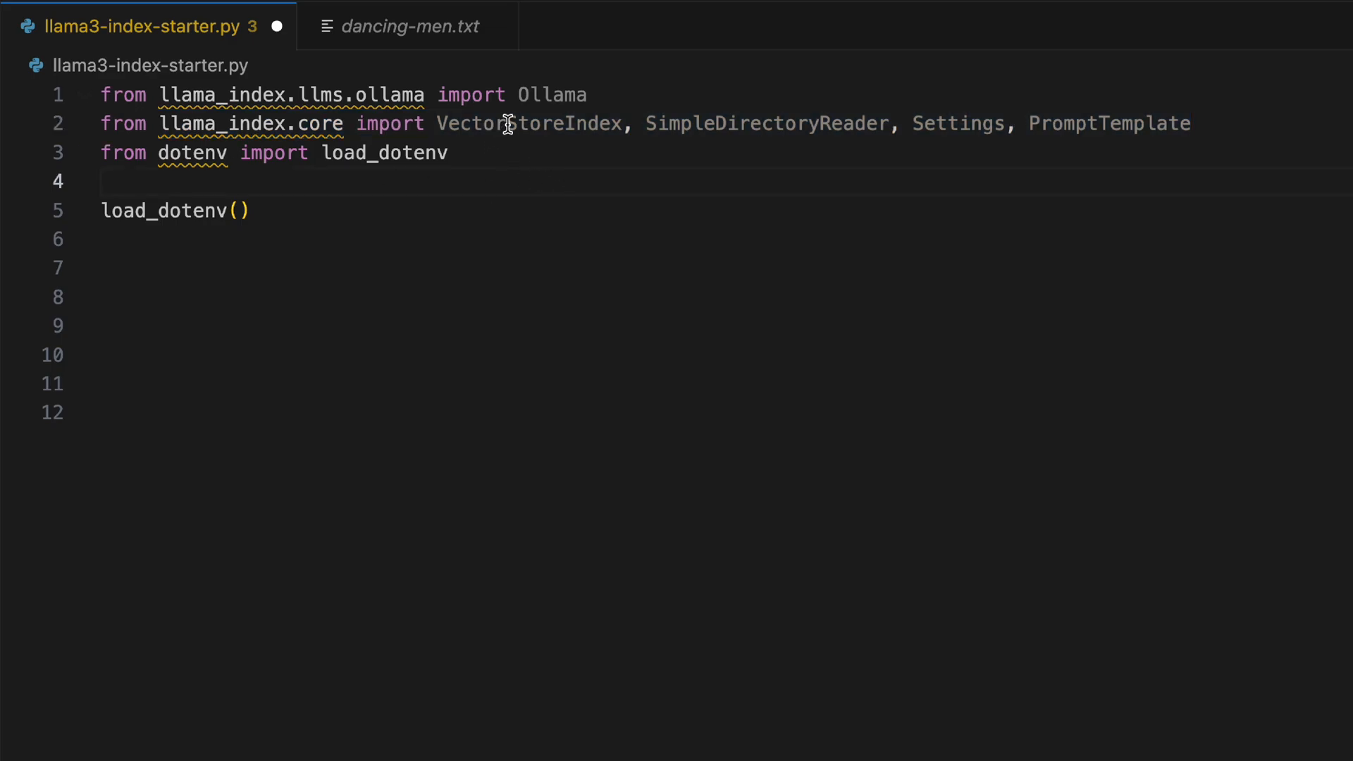
double_click(509, 123)
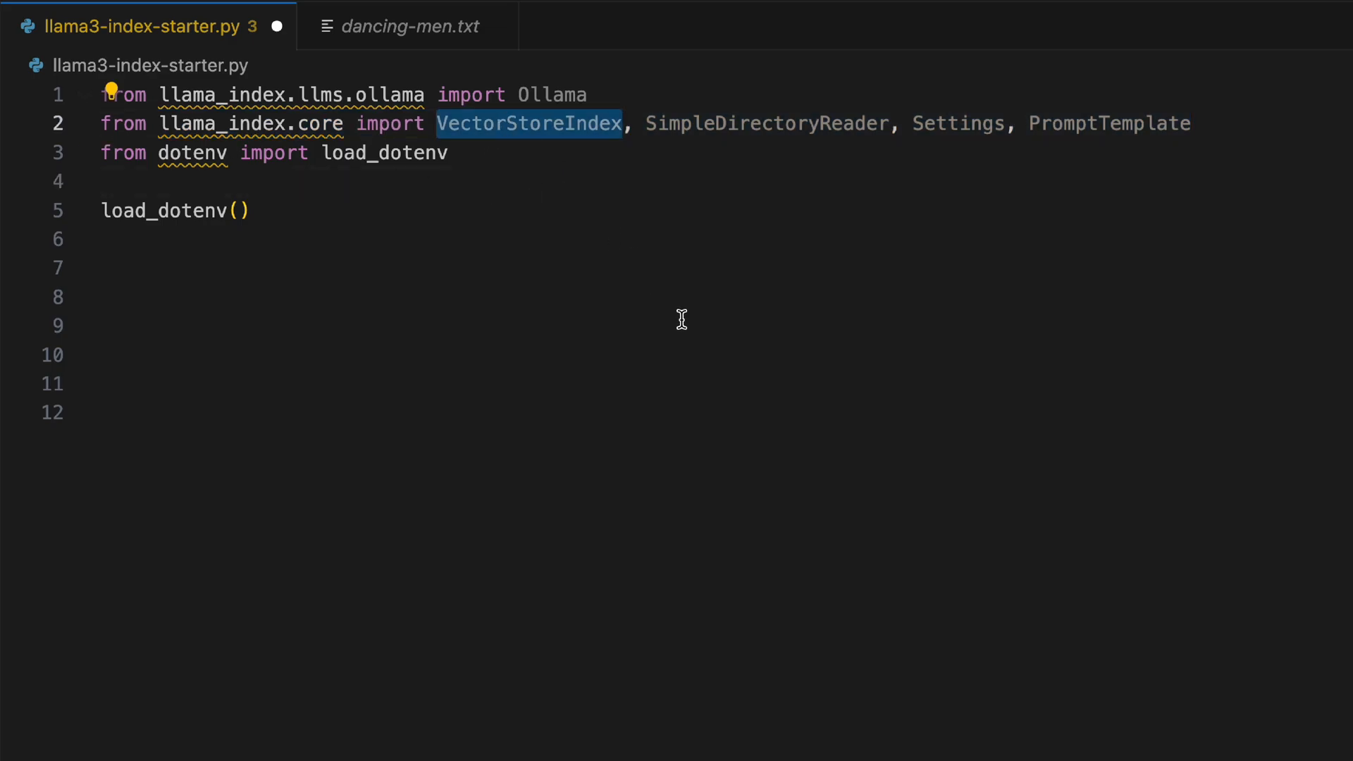
left_click(727, 123)
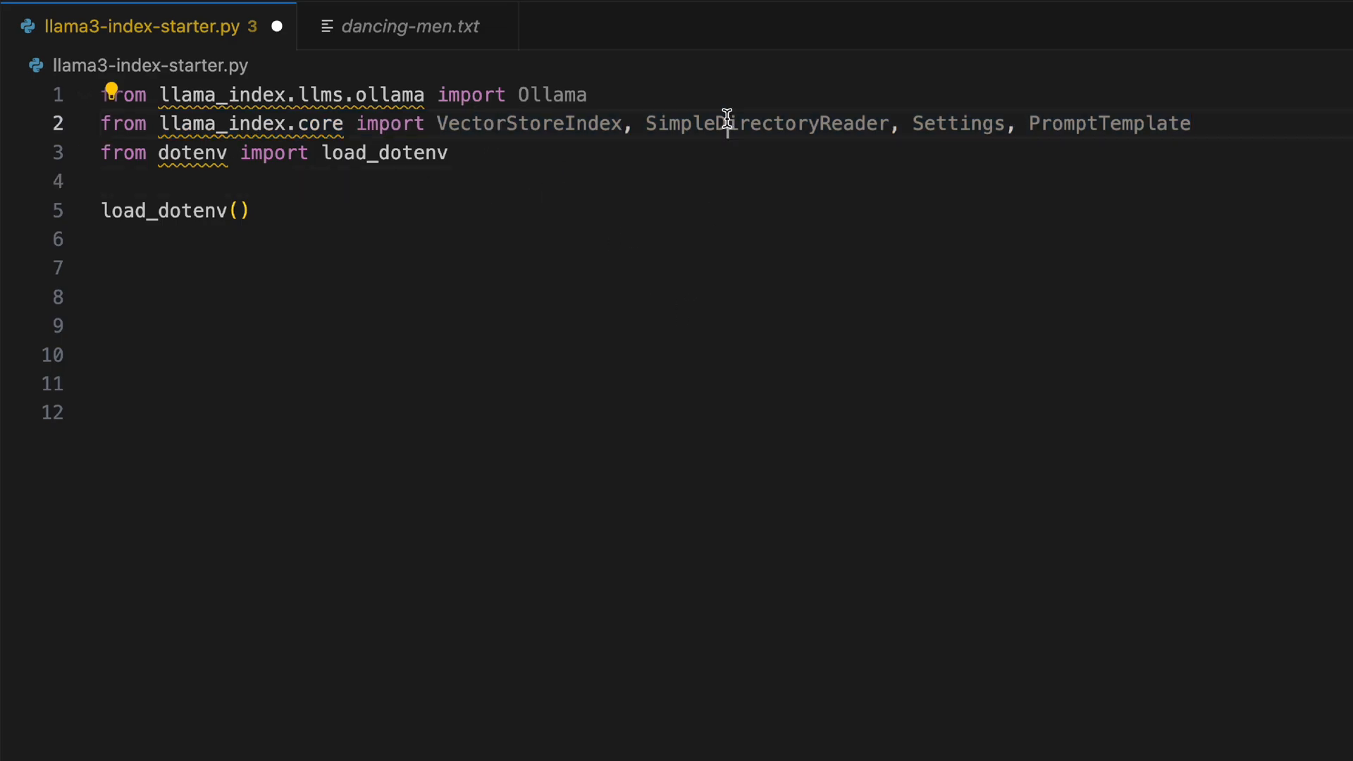
double_click(765, 124)
type("llm = Ollama(model=\"llama3\", request_timeout=120.0)")
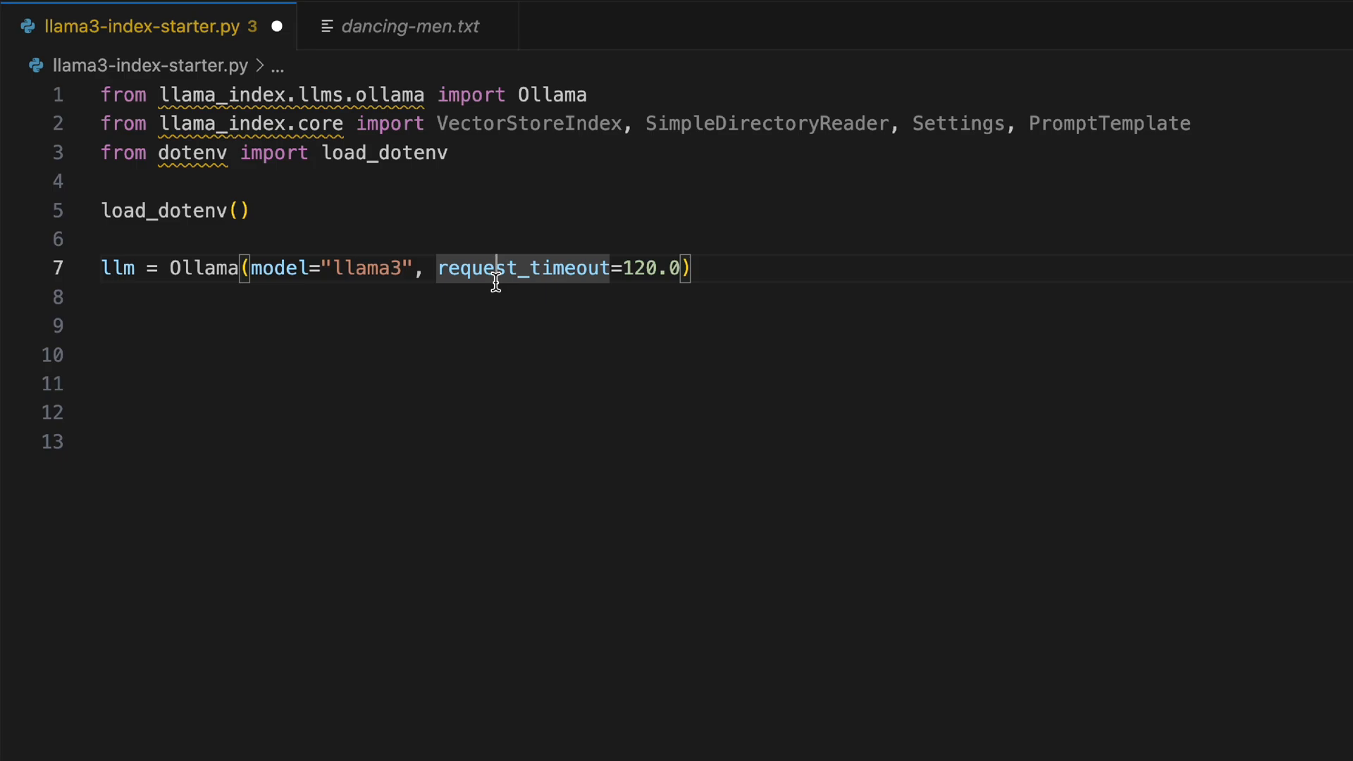
Set Settings.llm to the llama3 Ollama model and load documents from the 'data' folder
left_click(224, 299)
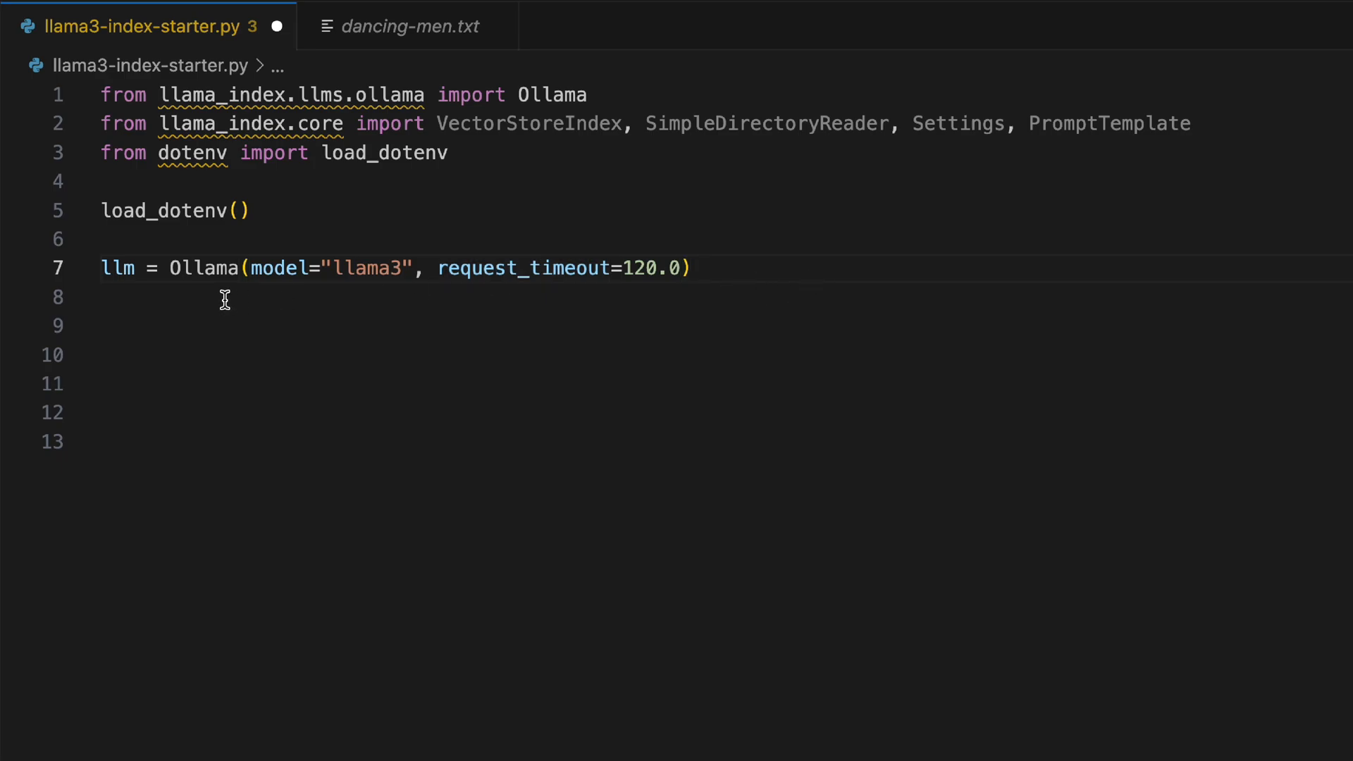
double_click(368, 268)
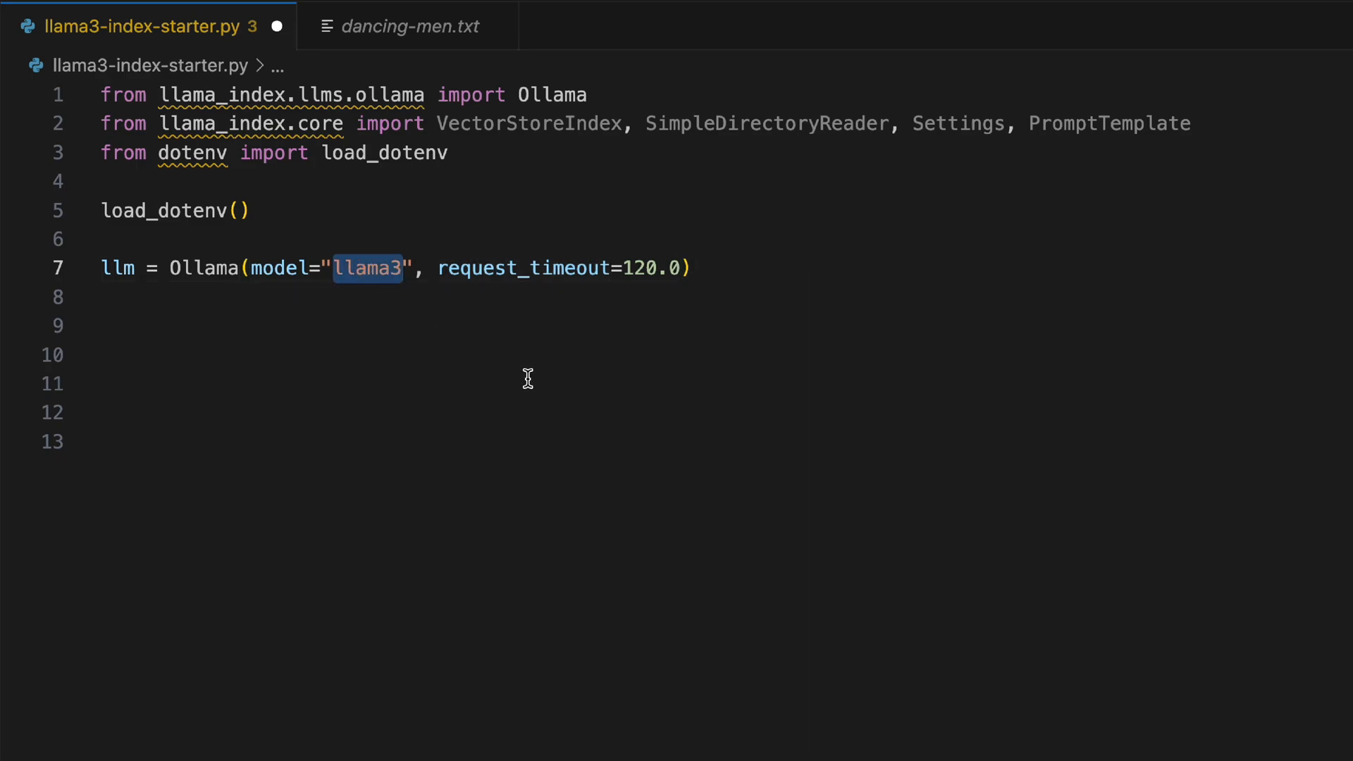
left_click(499, 297)
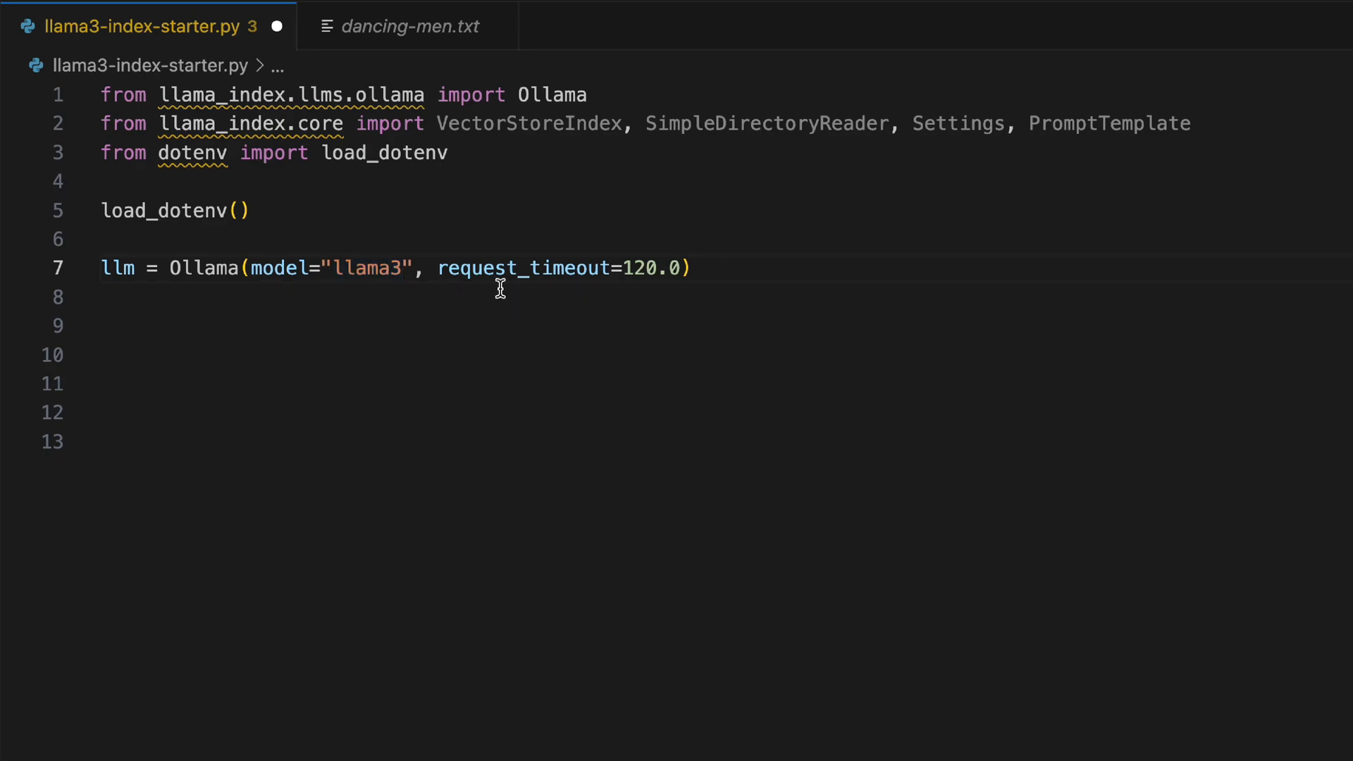
mouse_move(761, 269)
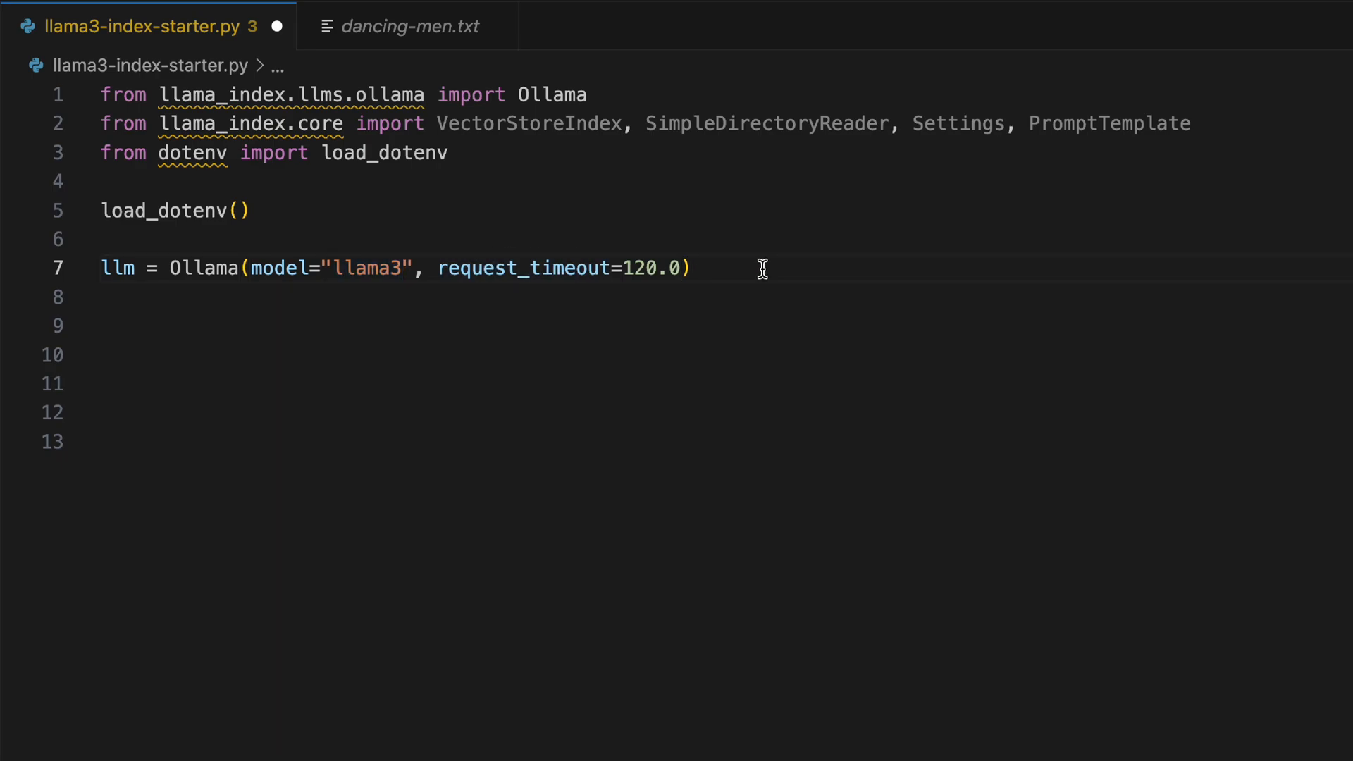
type("Settings.llm = llm")
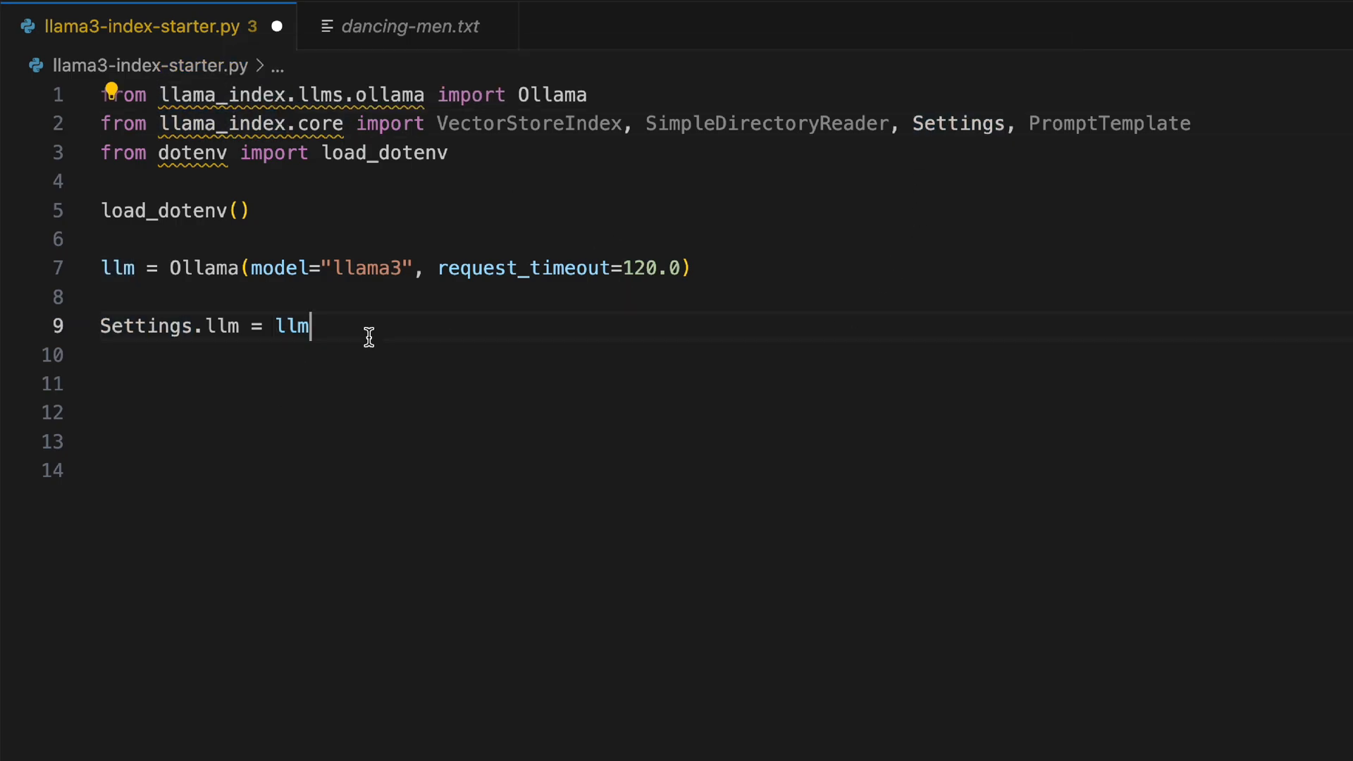
key("enter")
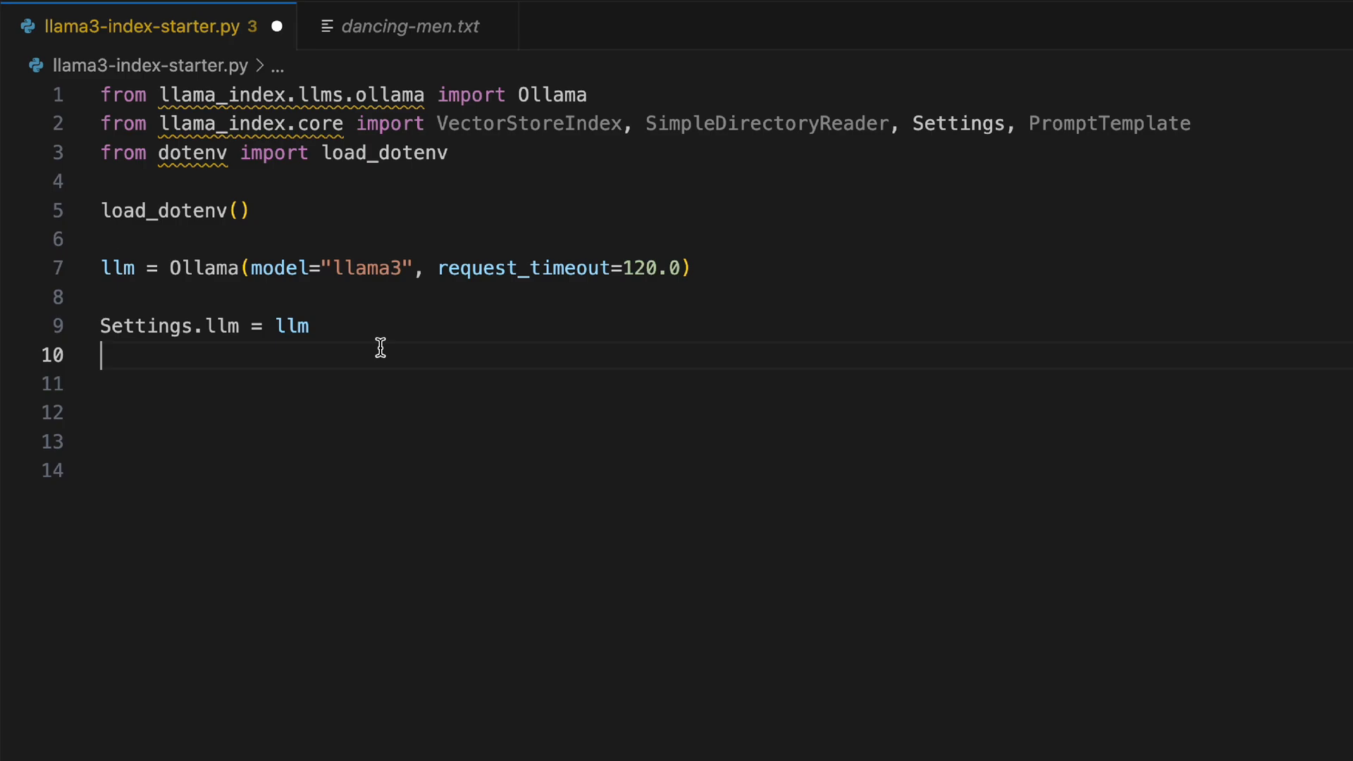
type("documents = SimpleDirectoryReader(\"data\").load_data()")
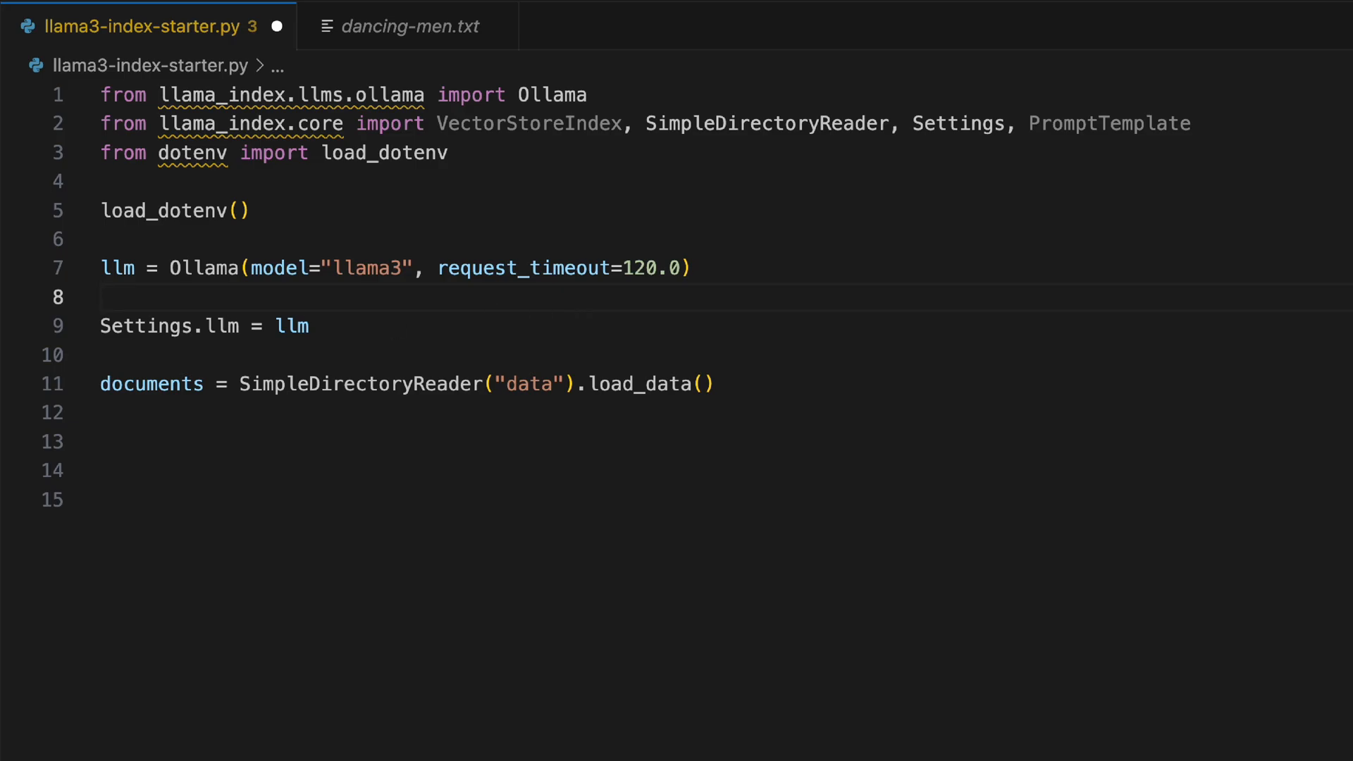
left_click(406, 26)
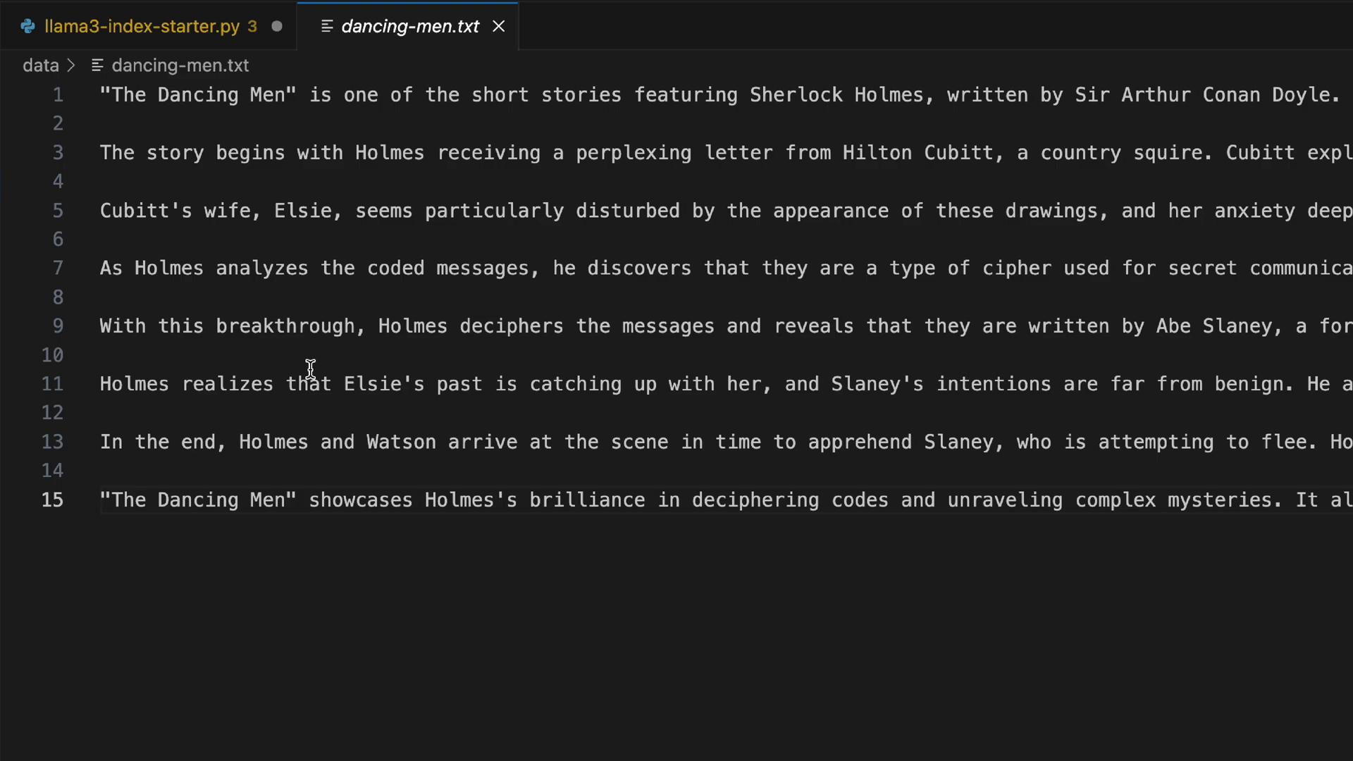
mouse_move(227, 199)
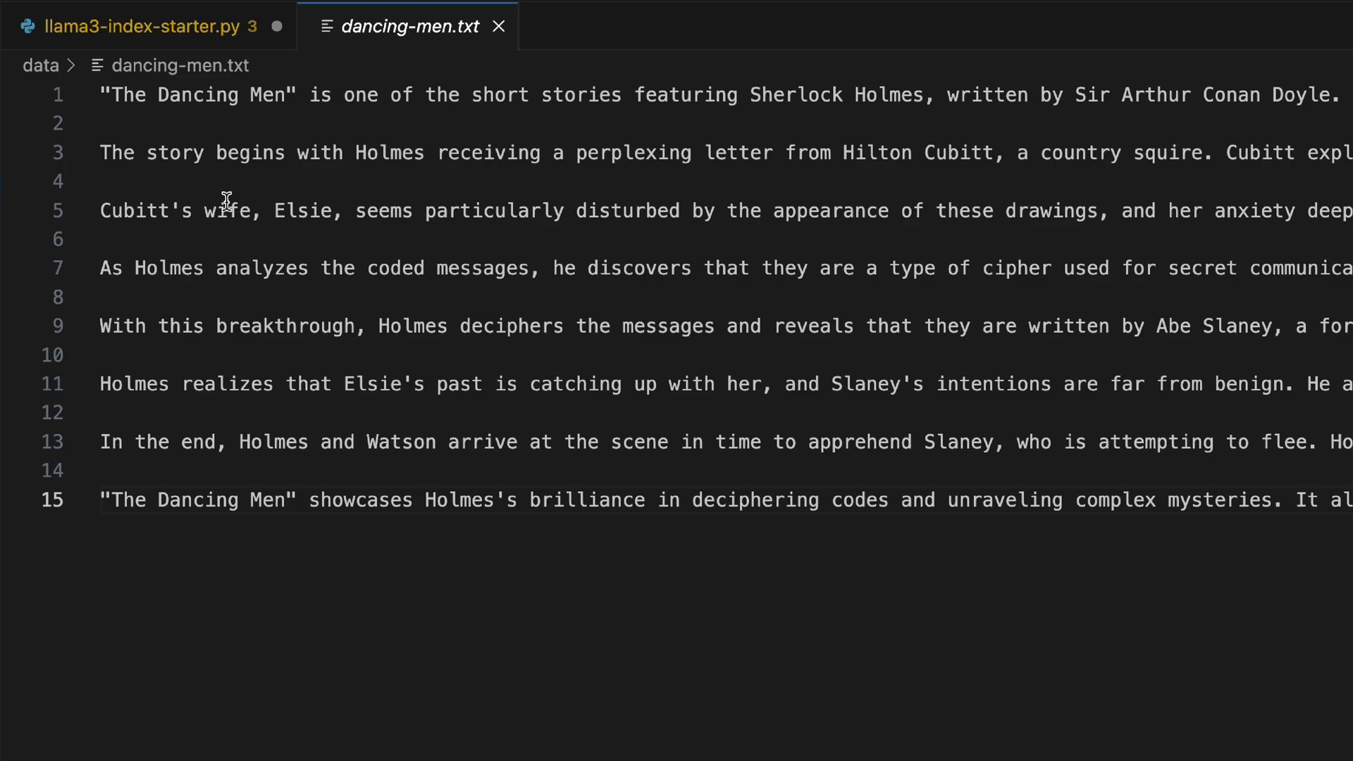
Return from dancing-men.txt to the llama3-index-starter.py script
left_click(138, 26)
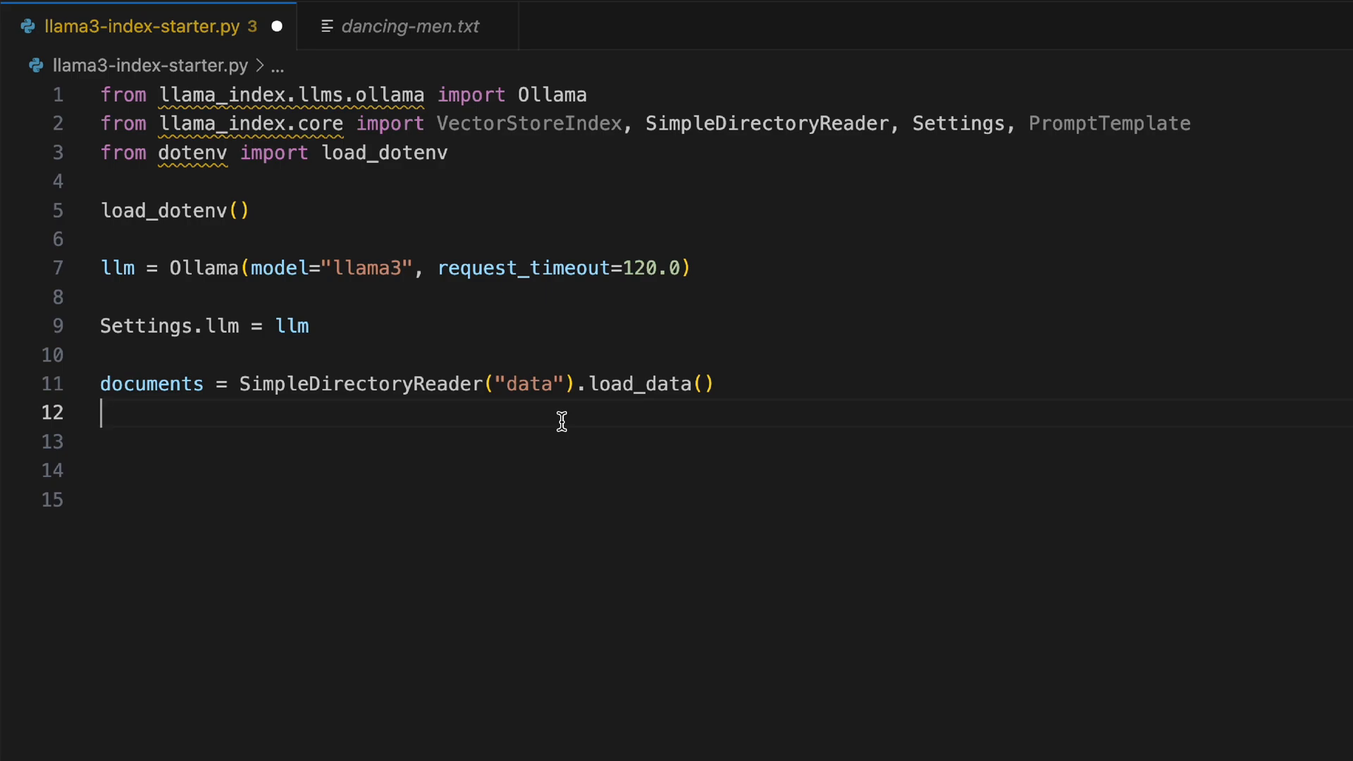
Index the documents and build a query engine with streaming=True and similarity_top_k=4
type("index = VectorStoreIndex.from_documents(documents)")
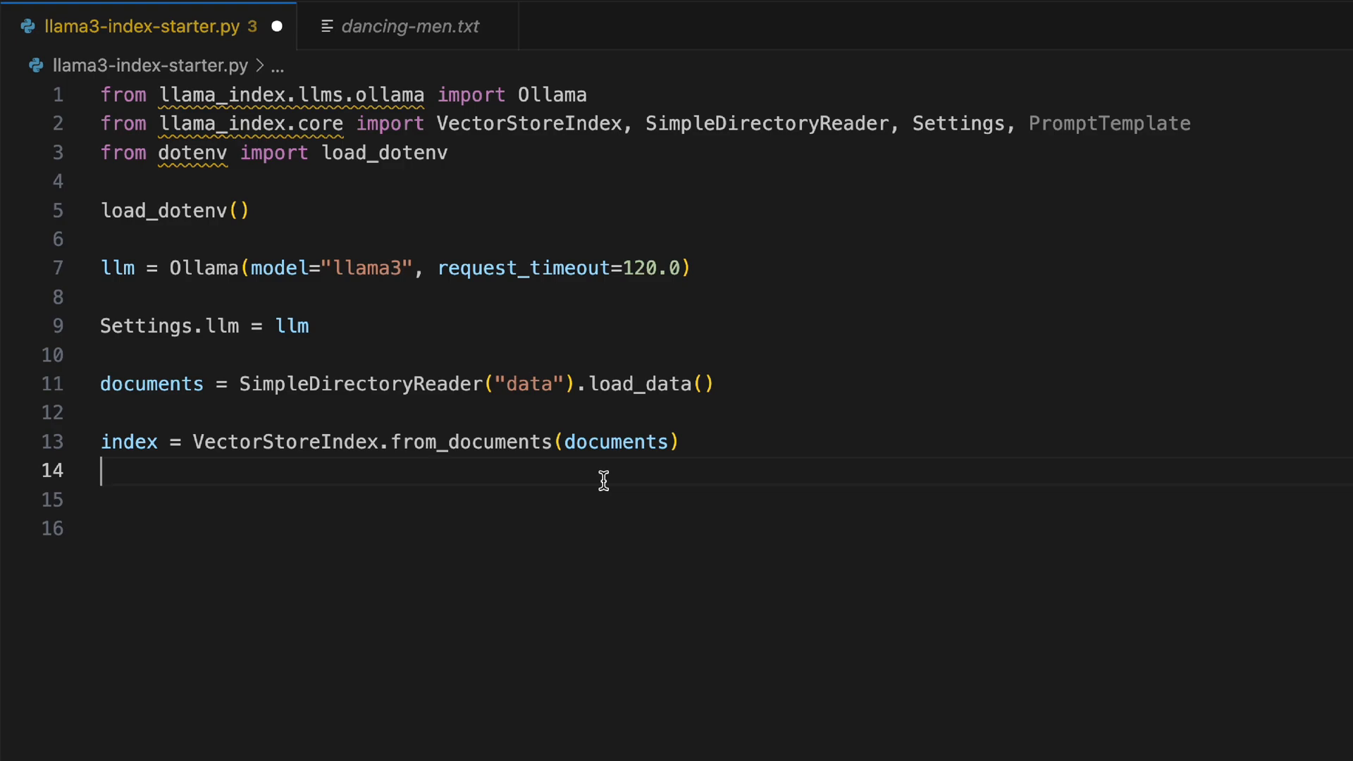
mouse_move(377, 499)
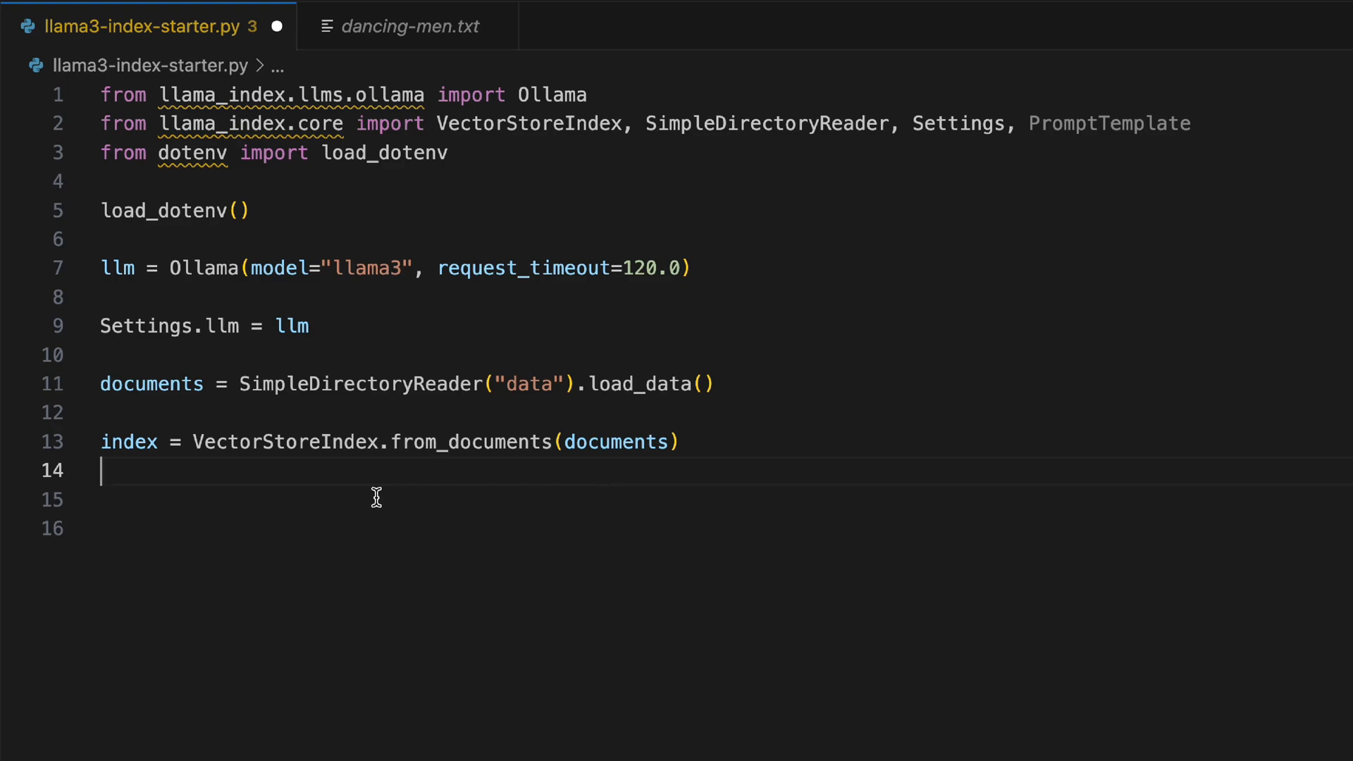
double_click(284, 441)
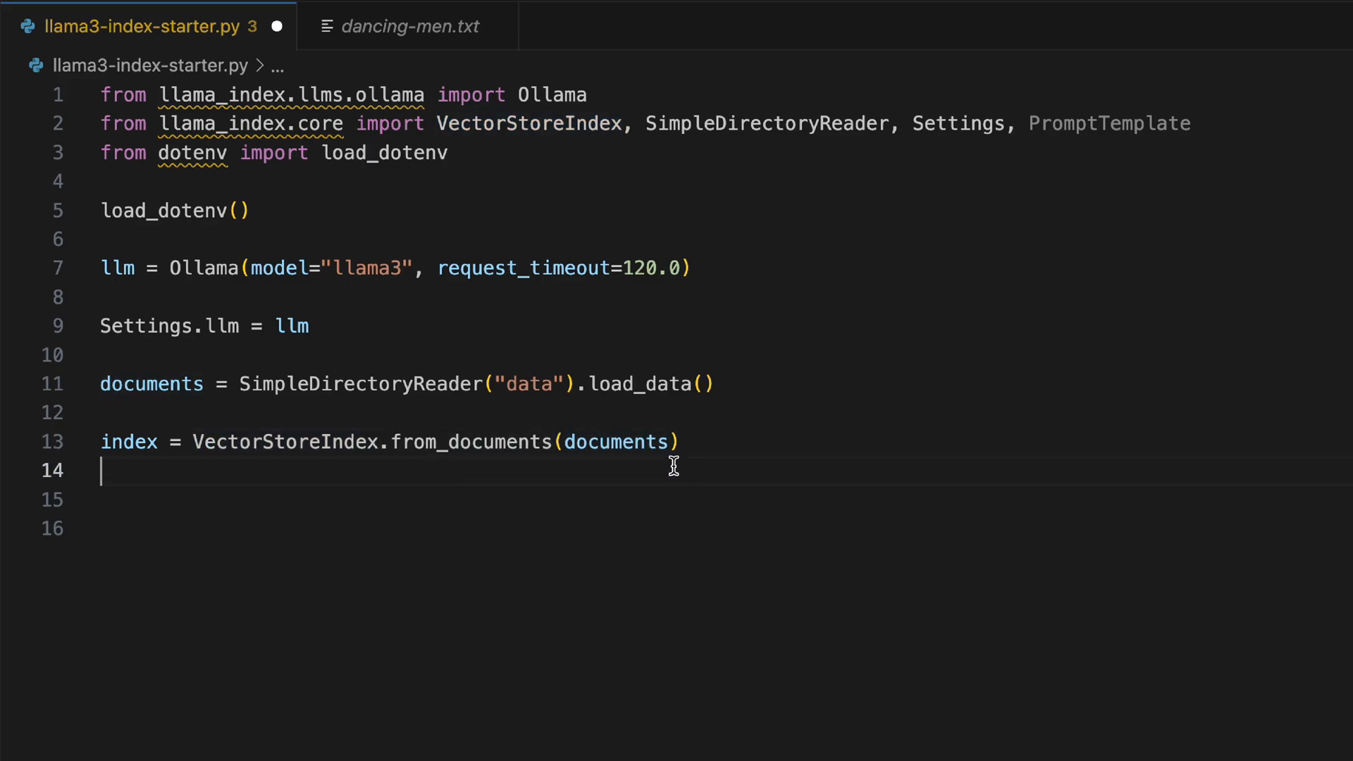
type("query_engine = index.as_query_engine(streaming=True, similarity_top_k=4)")
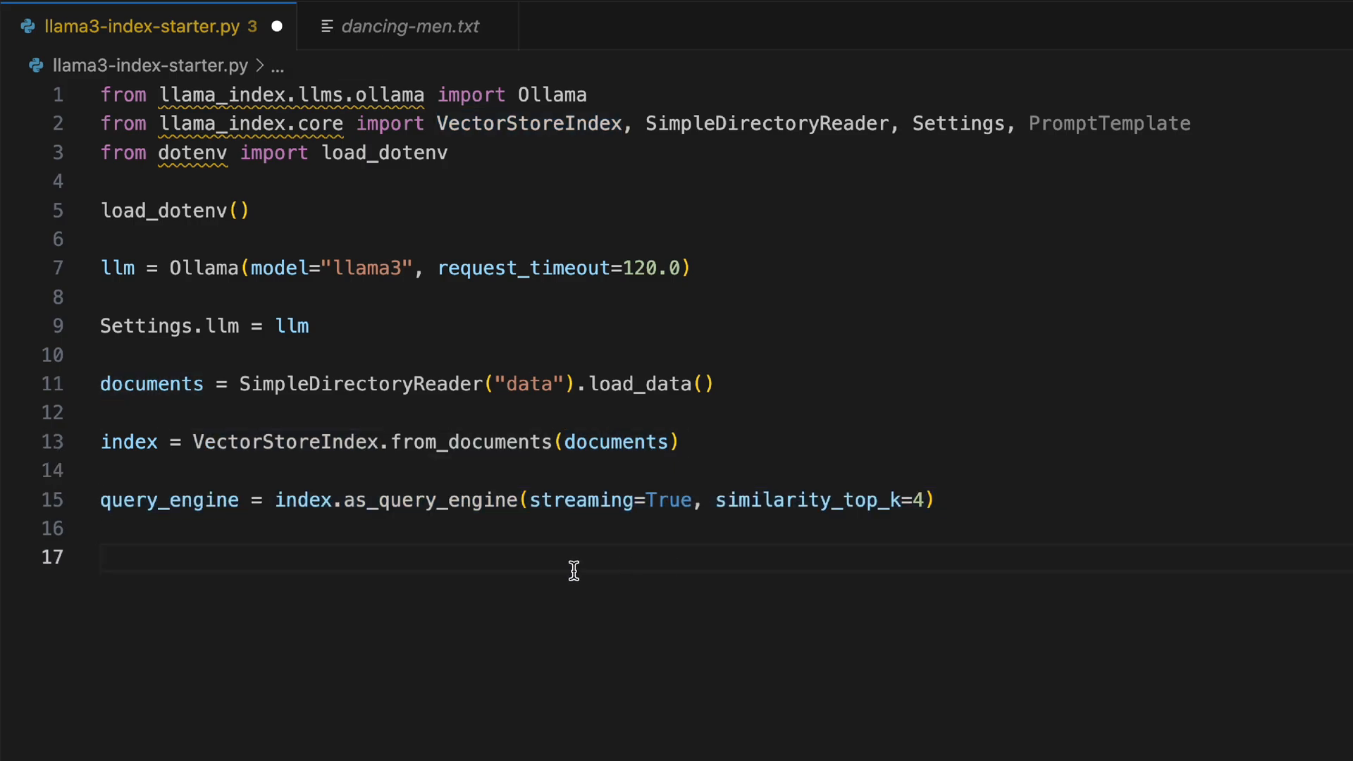
double_click(169, 499)
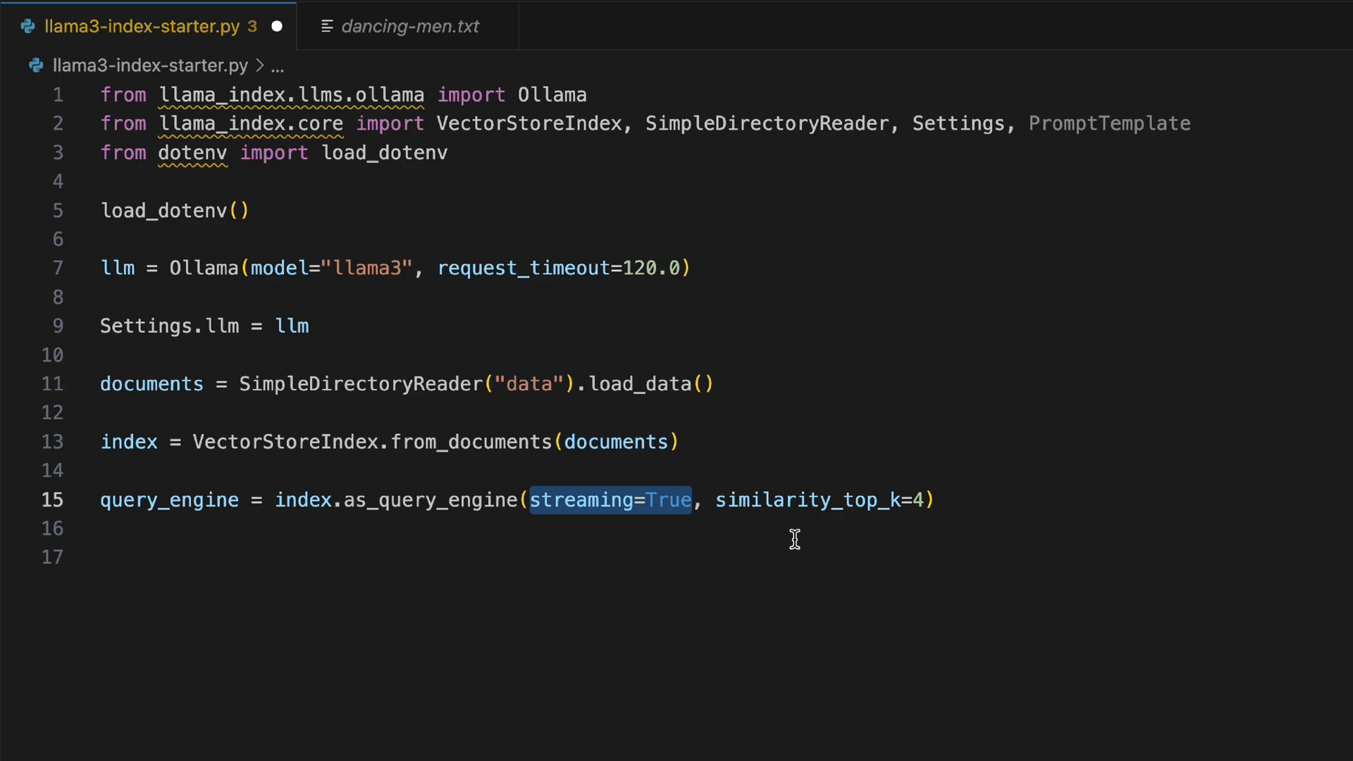
double_click(807, 500)
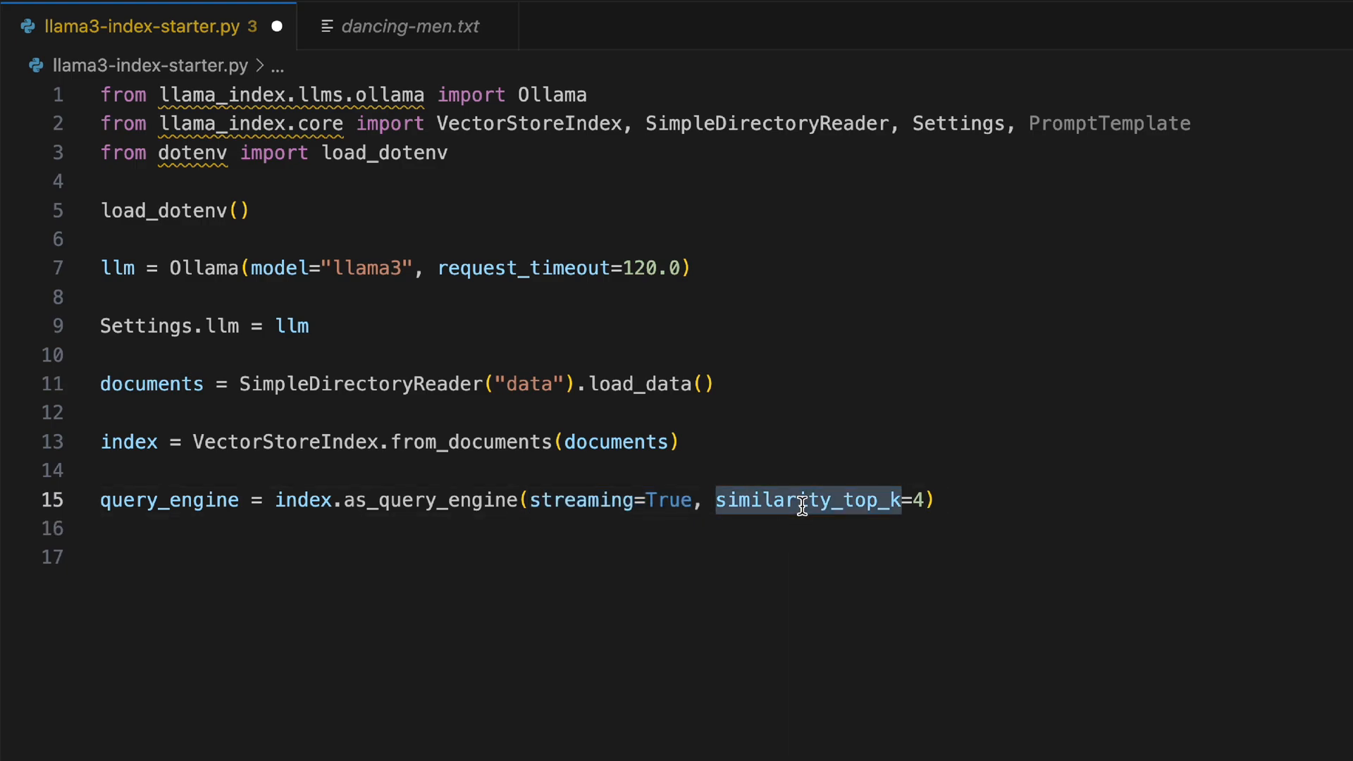
mouse_move(895, 568)
type("response = query_engine.query(\"Who is the culprit?\")")
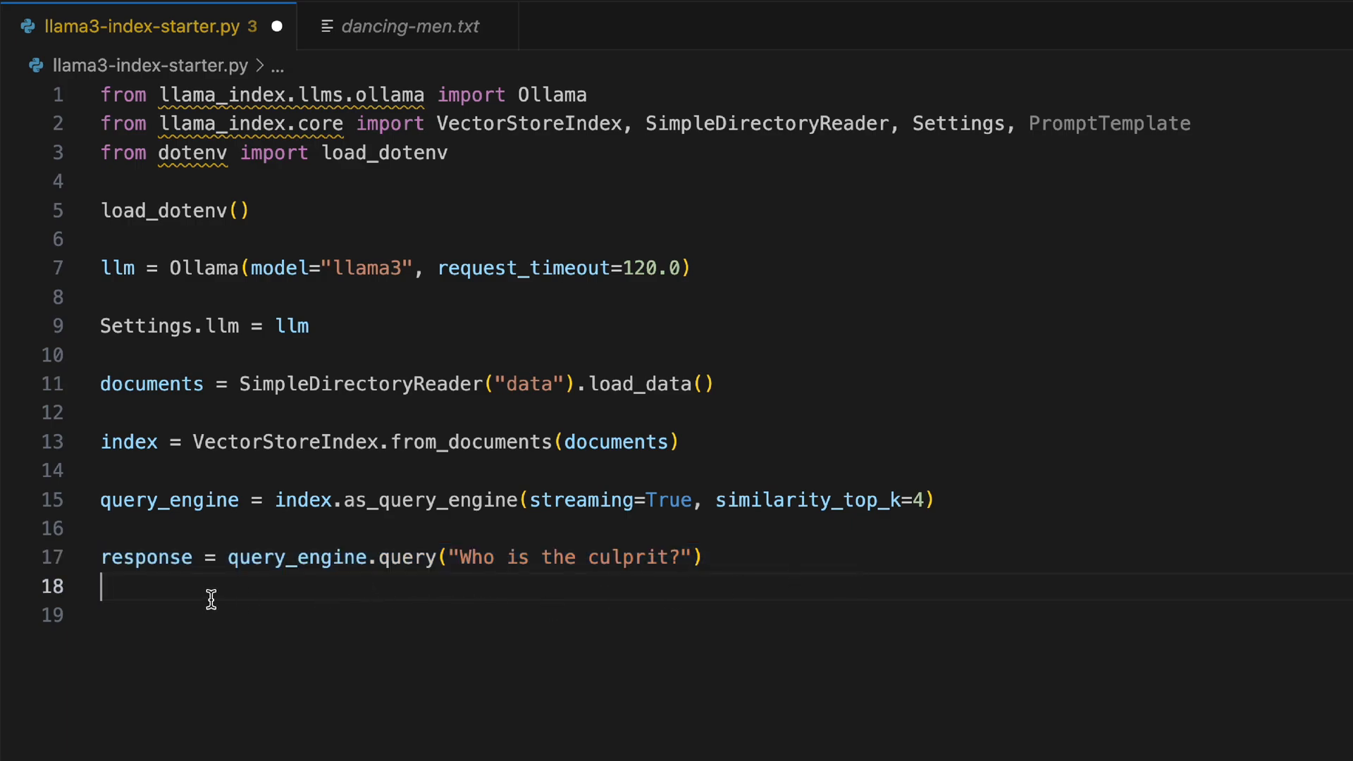
Highlight the query's response variable and add print(response)
double_click(298, 557)
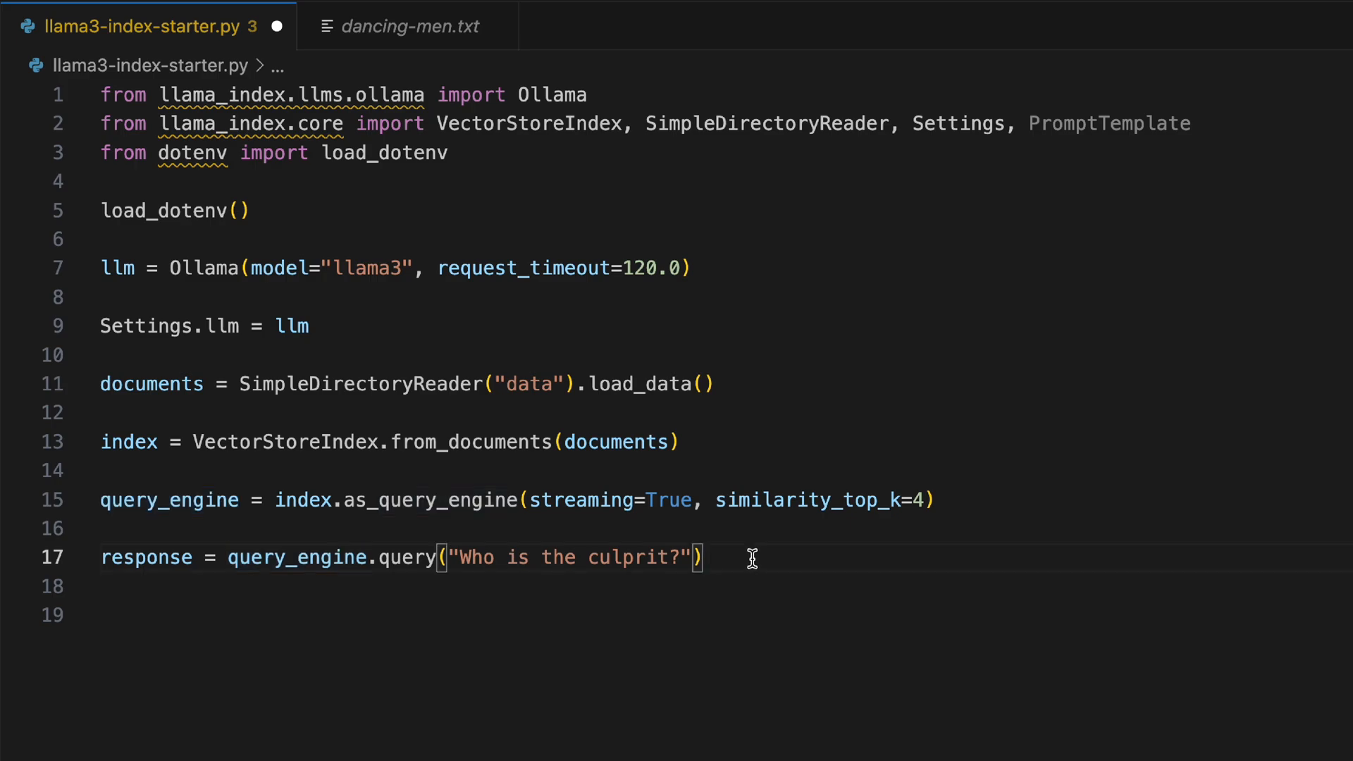
double_click(146, 557)
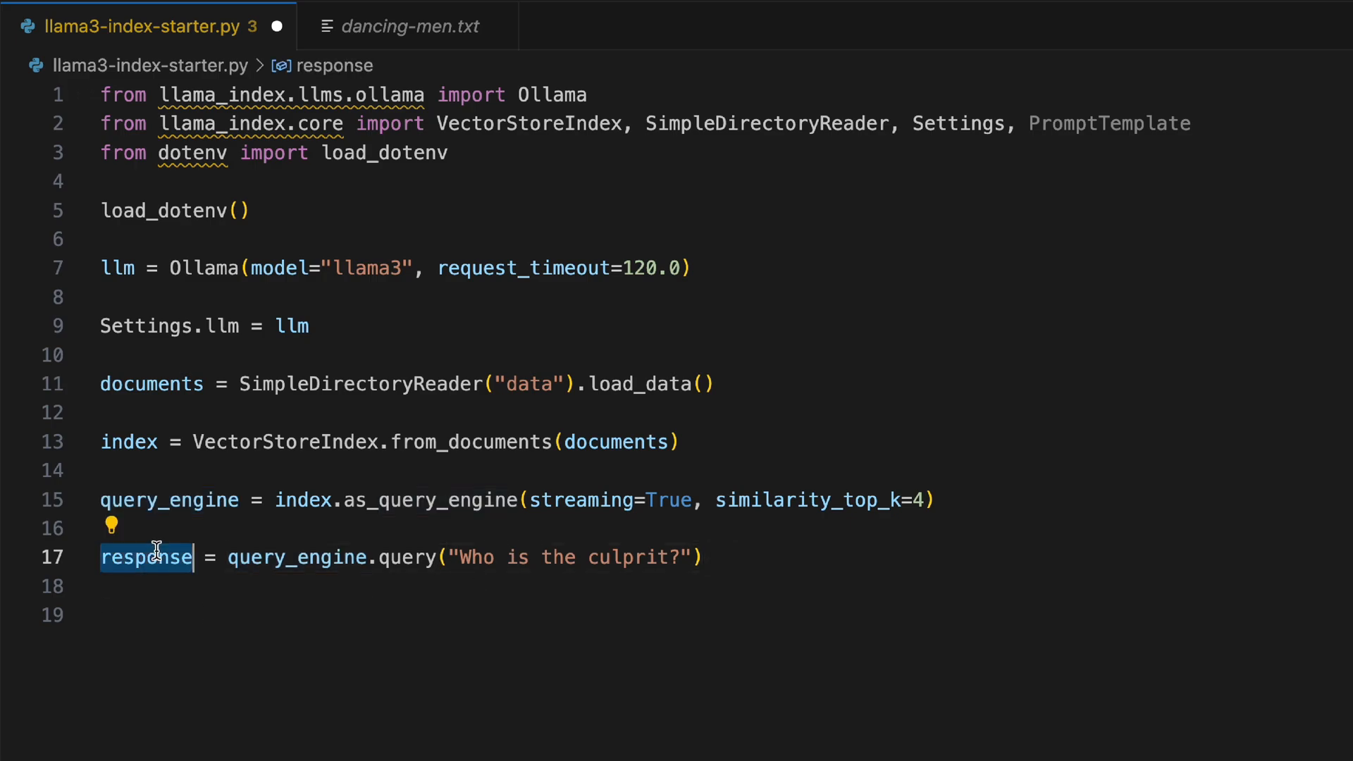
type("print(response)")
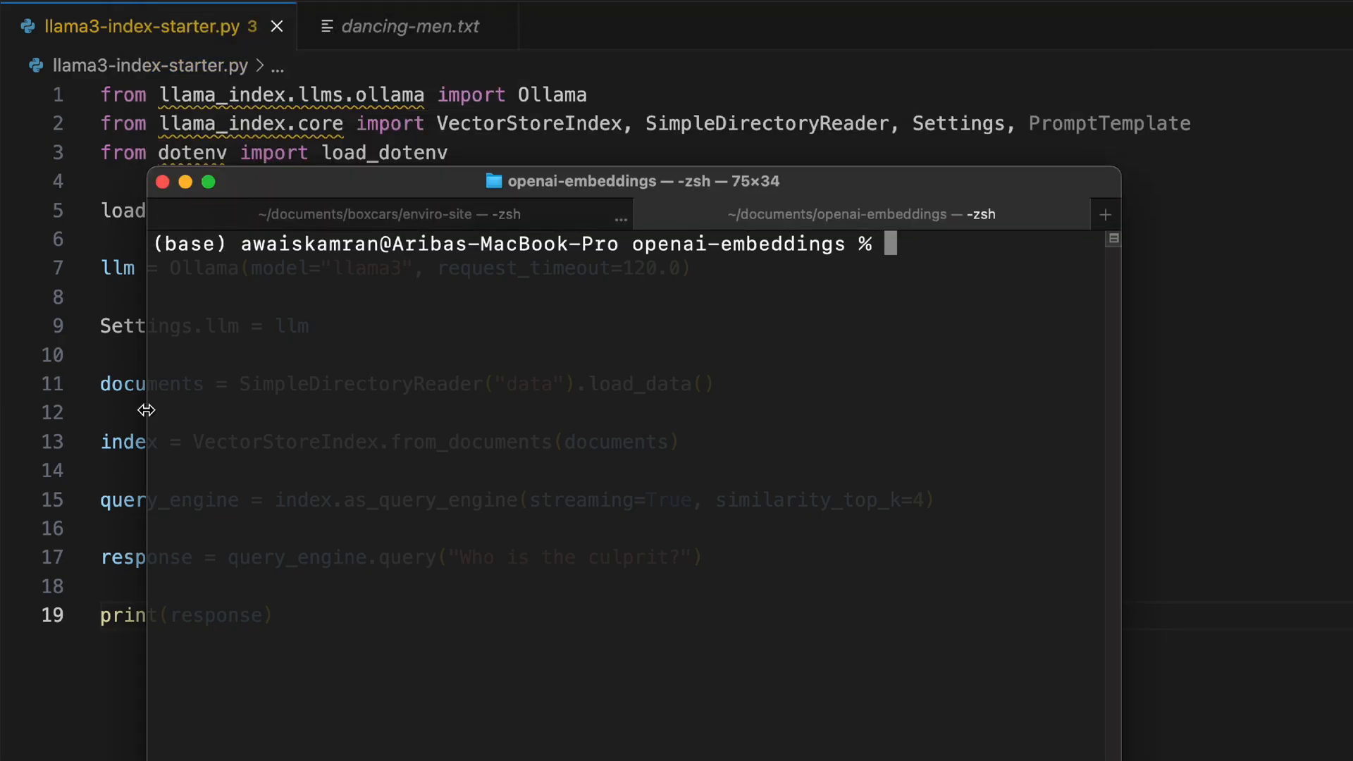
In Terminal, type pip install streamlit, then run python llama3-index-starter.py
type("pip install streamlit")
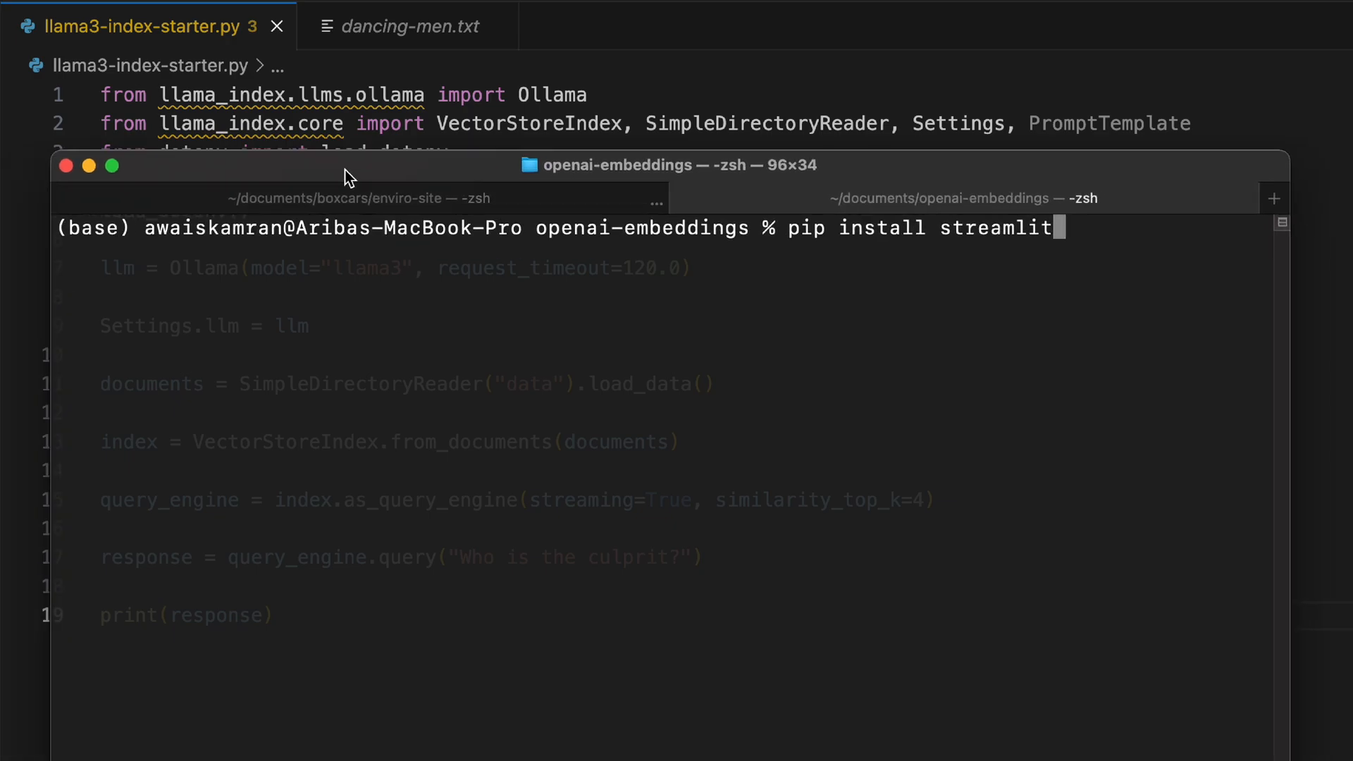
type("python llama3-index-starter.py")
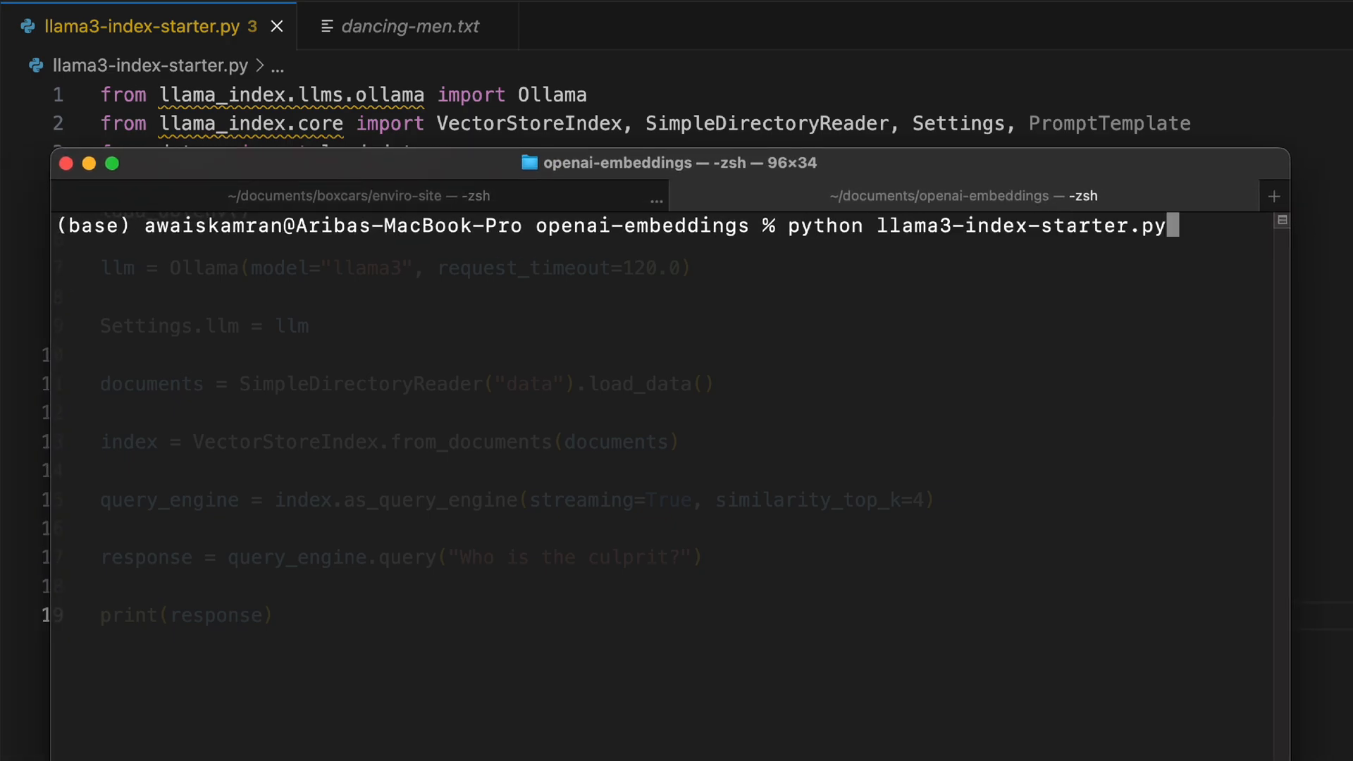
key("enter")
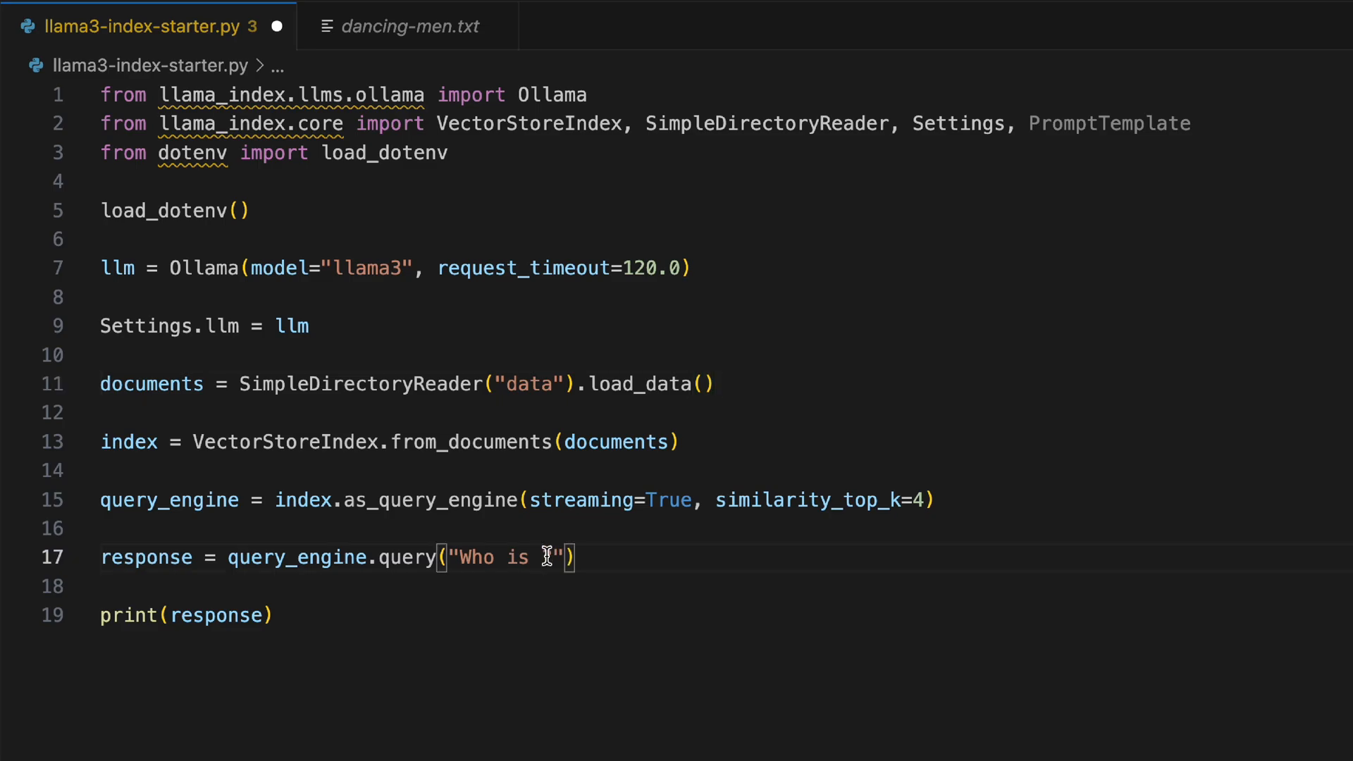
Change the question to 'Who is Abe Slaney?' and type clear
type("Abe Slaney?")
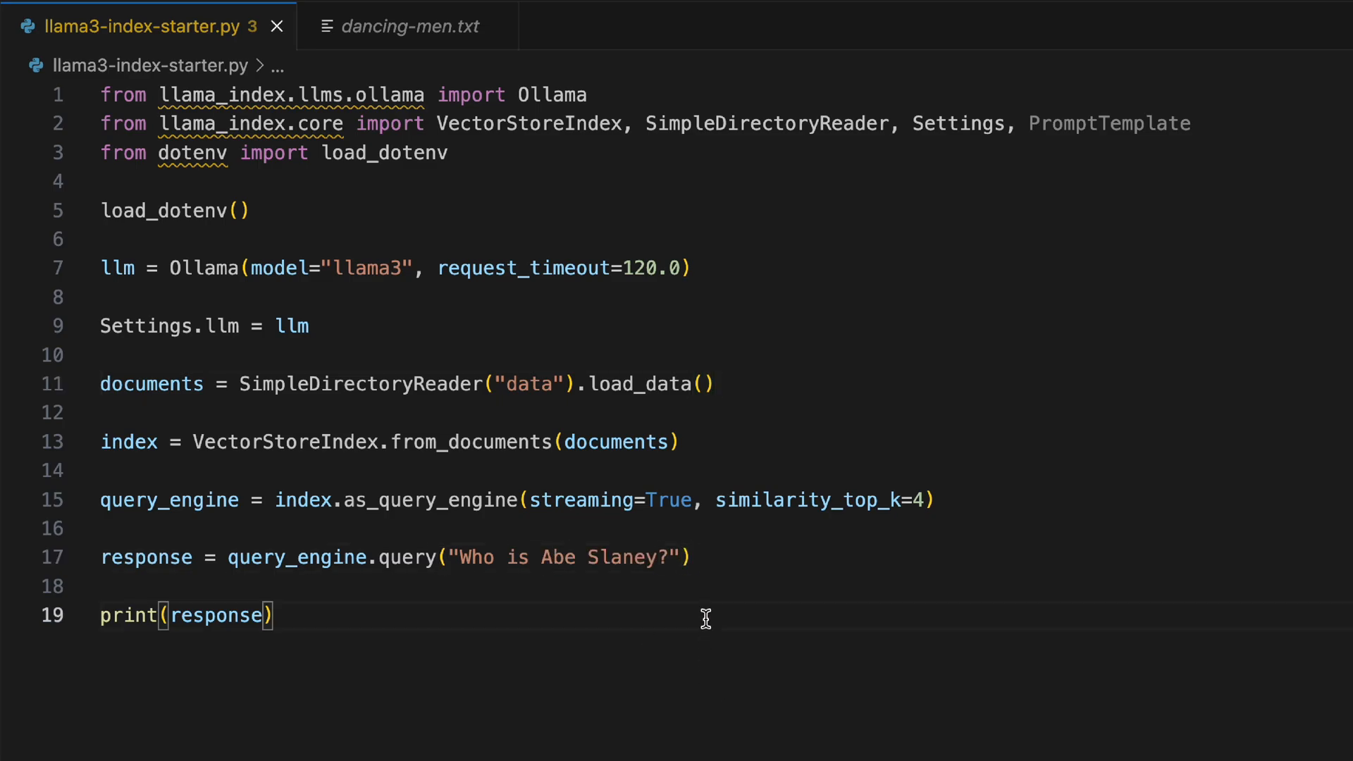
type("clear")
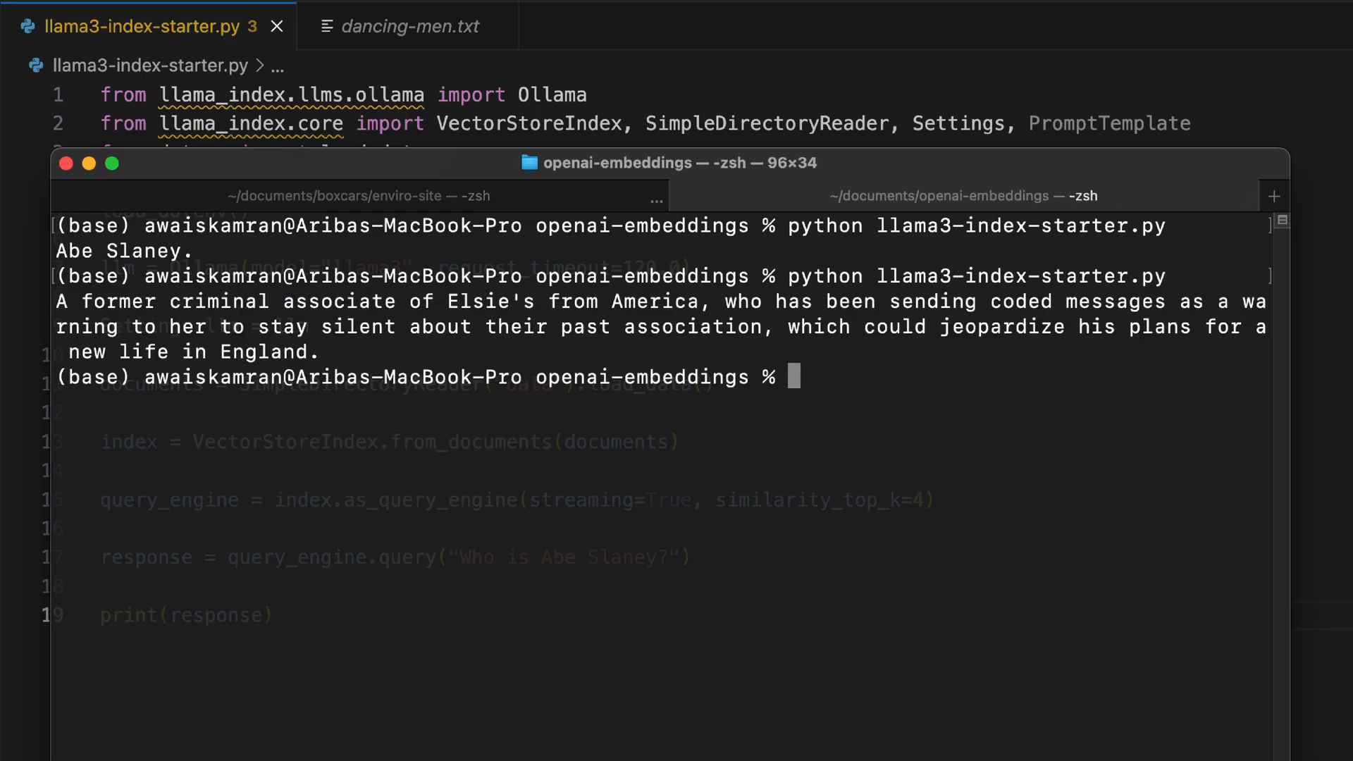
mouse_move(986, 480)
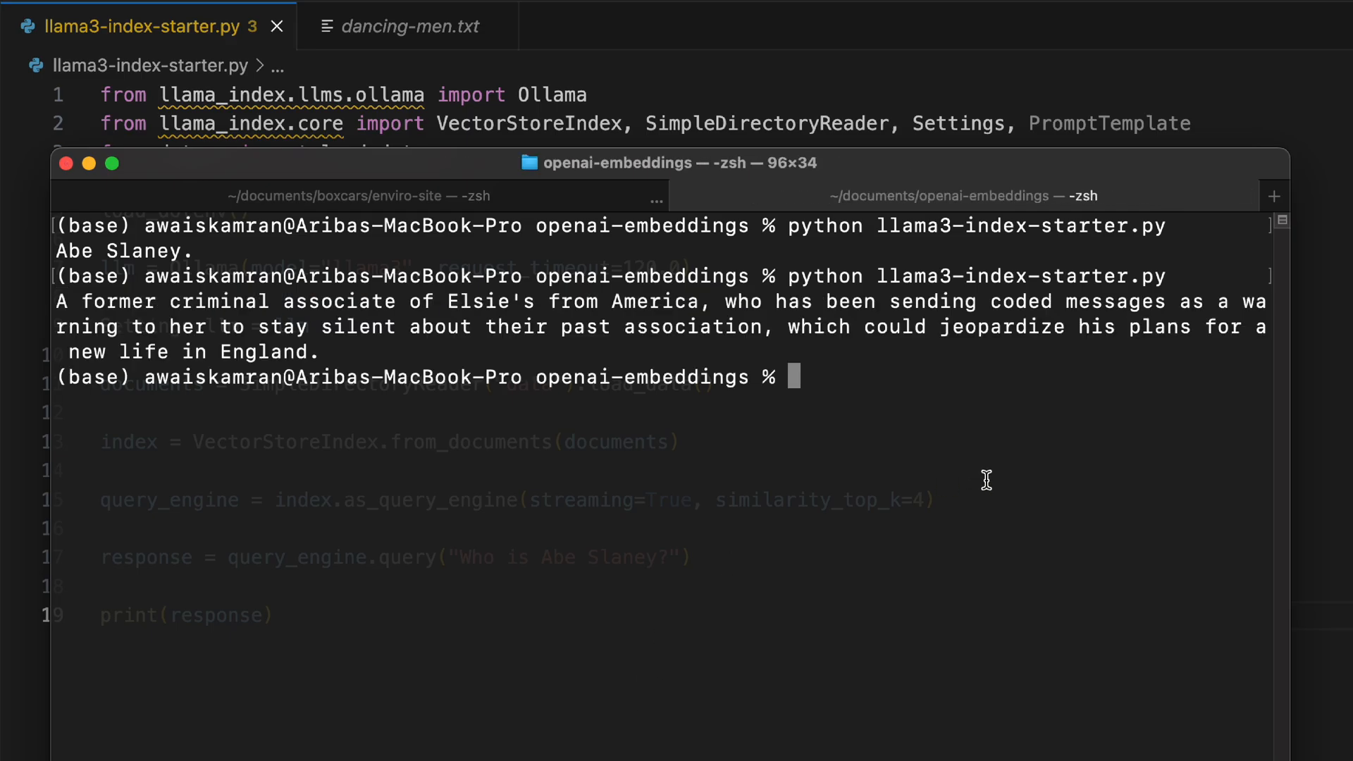
mouse_move(1312, 433)
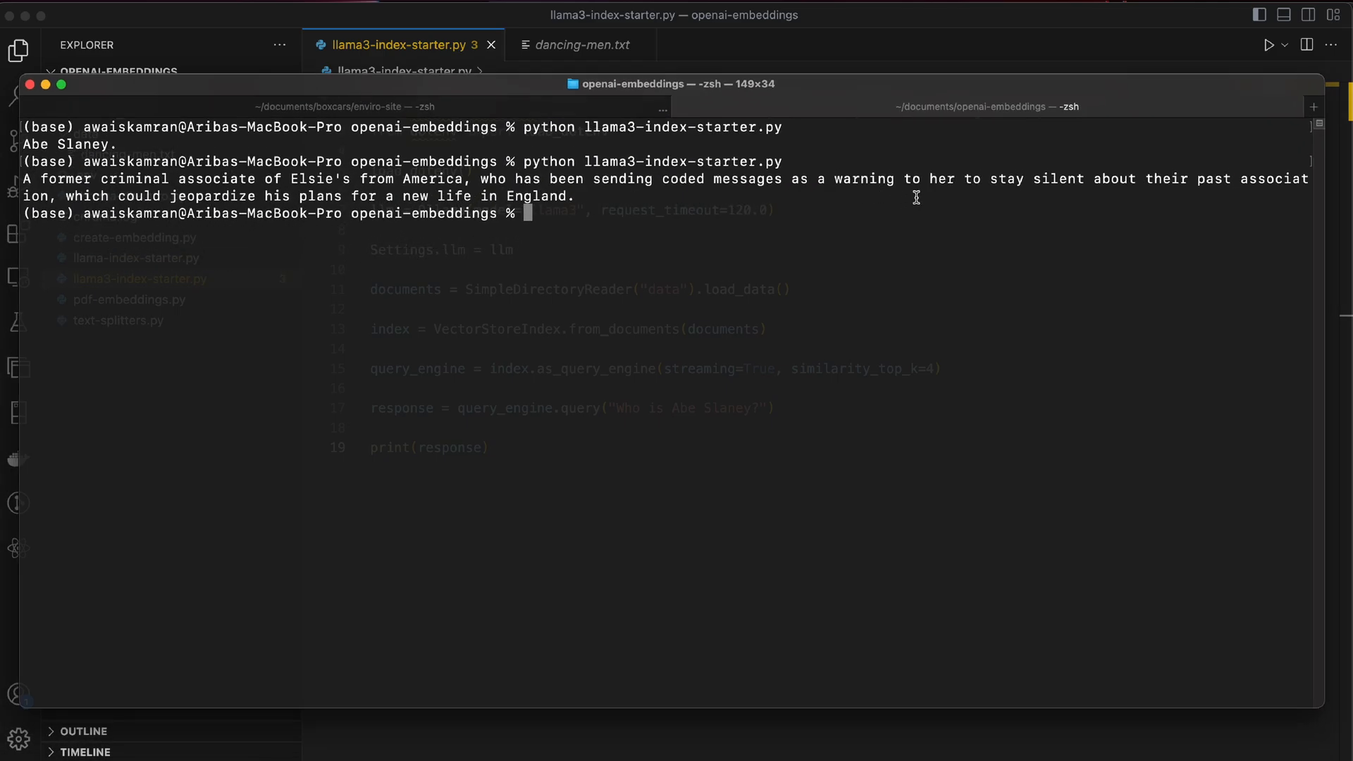
mouse_move(1112, 194)
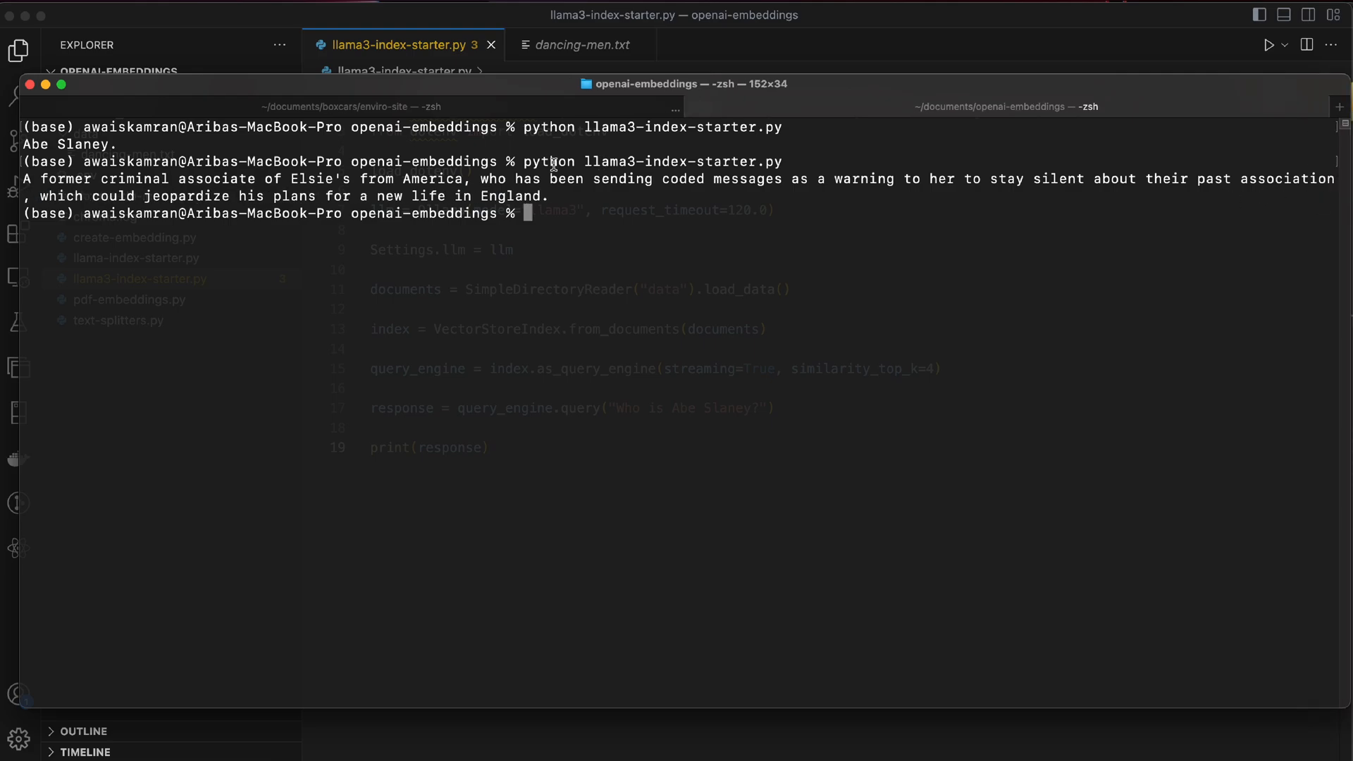
mouse_move(279, 210)
type("python llama3-index-starter.py")
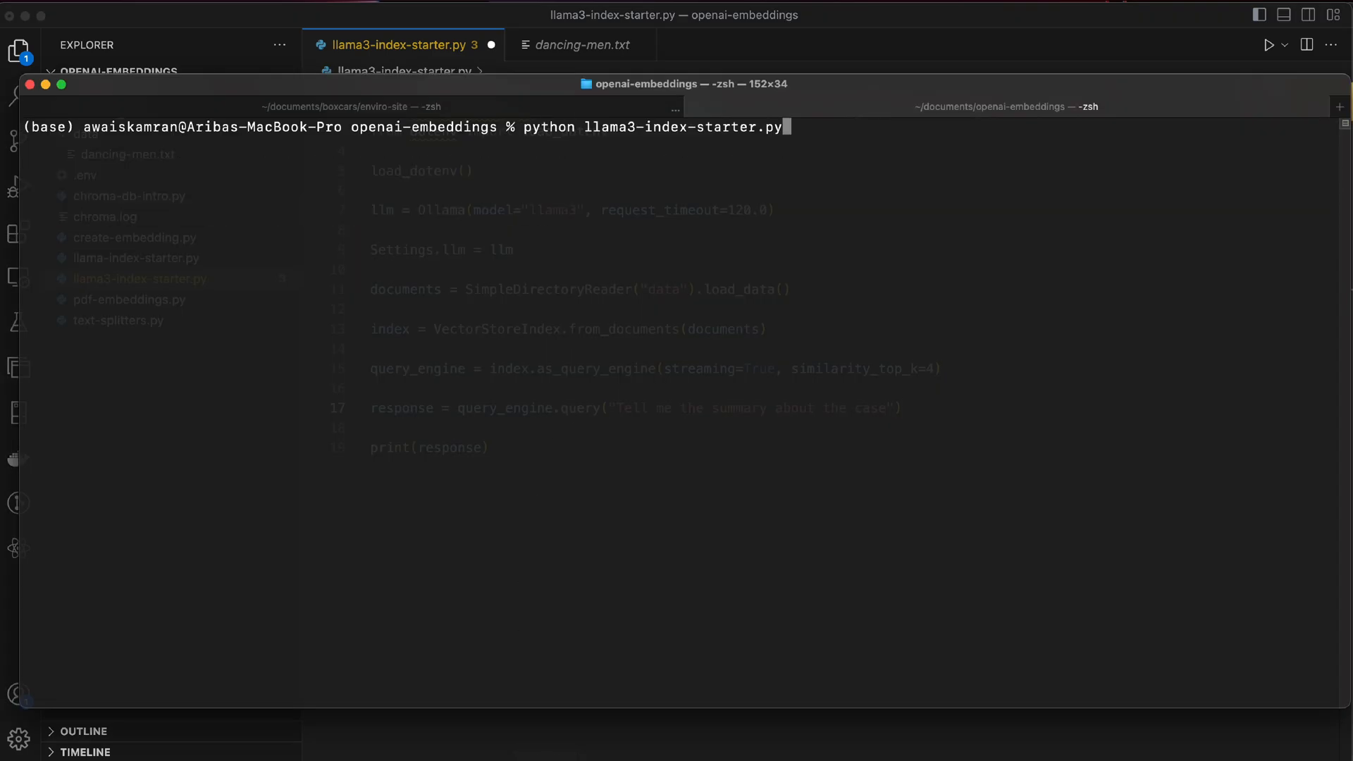
Rerun the script and read the dancing-figures cipher case summary
key("Return")
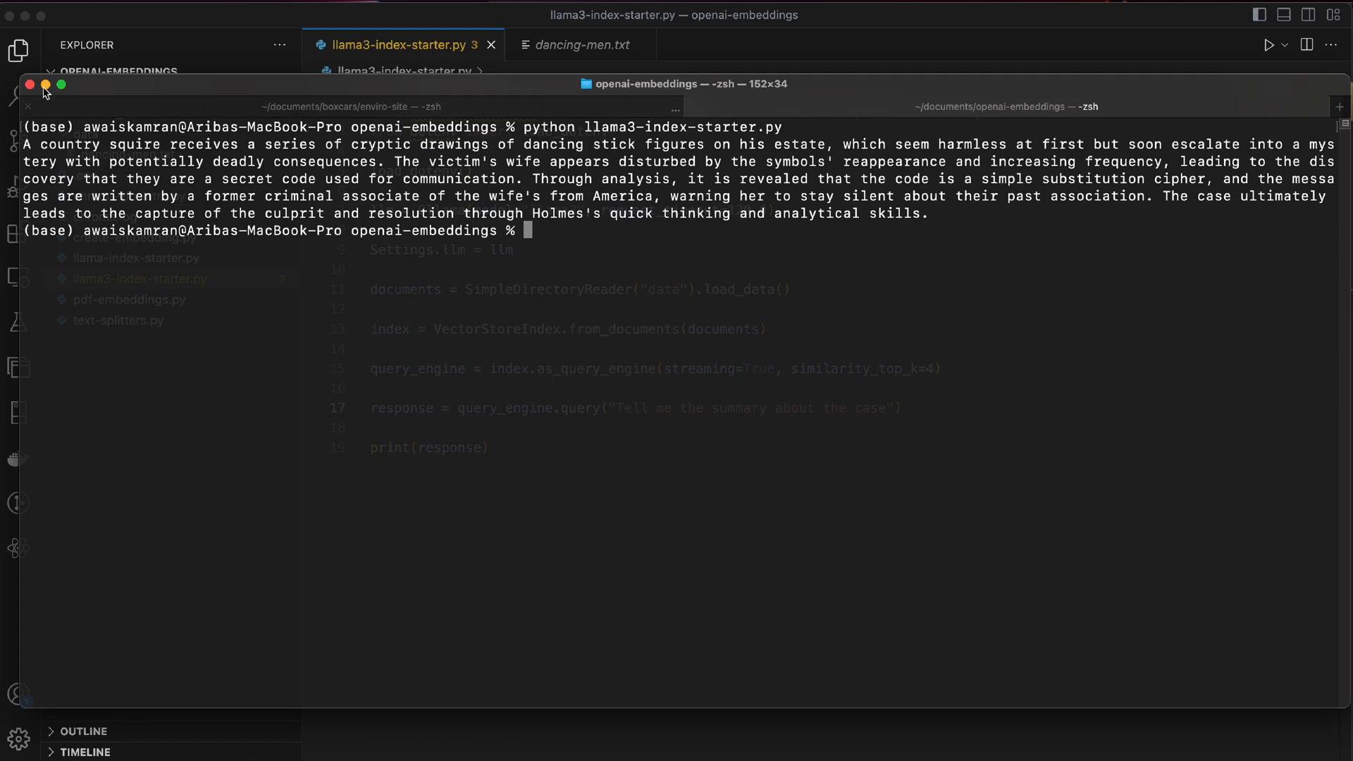
type("c")
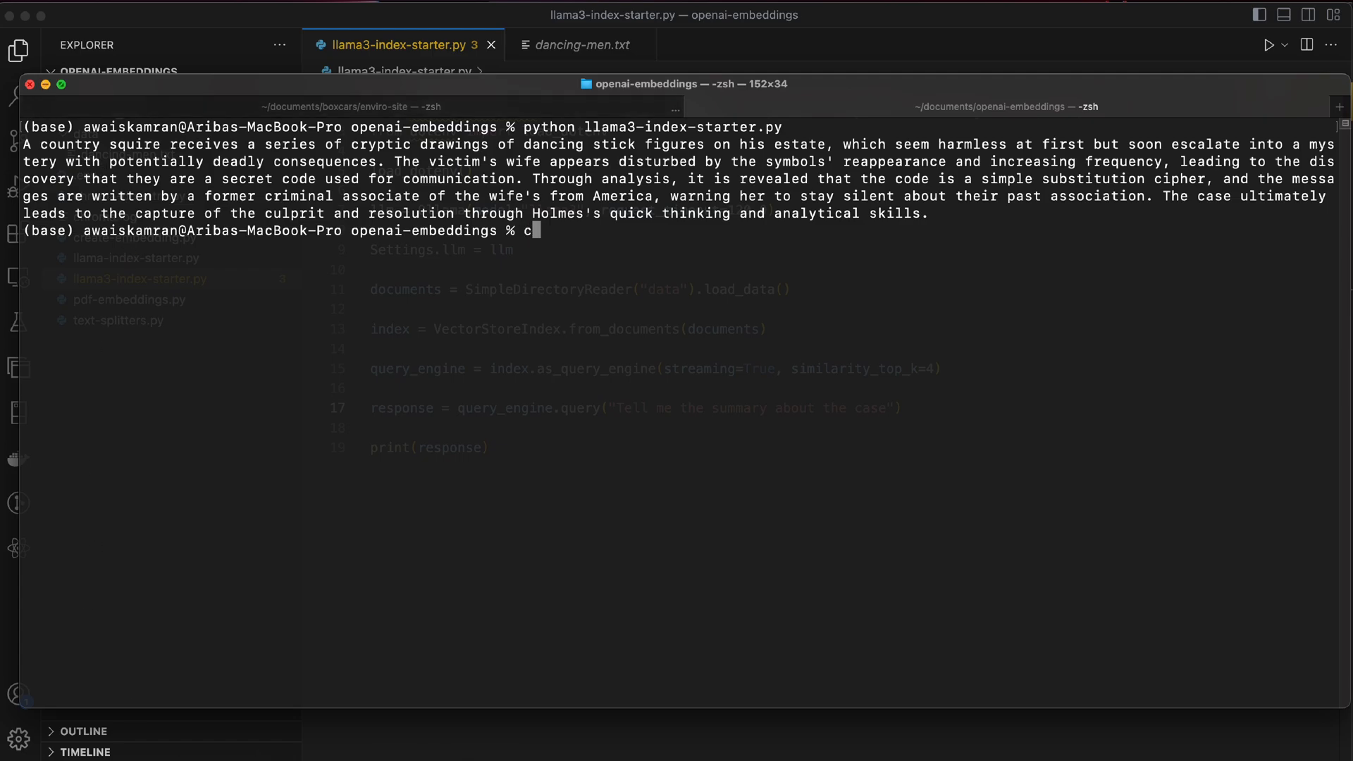